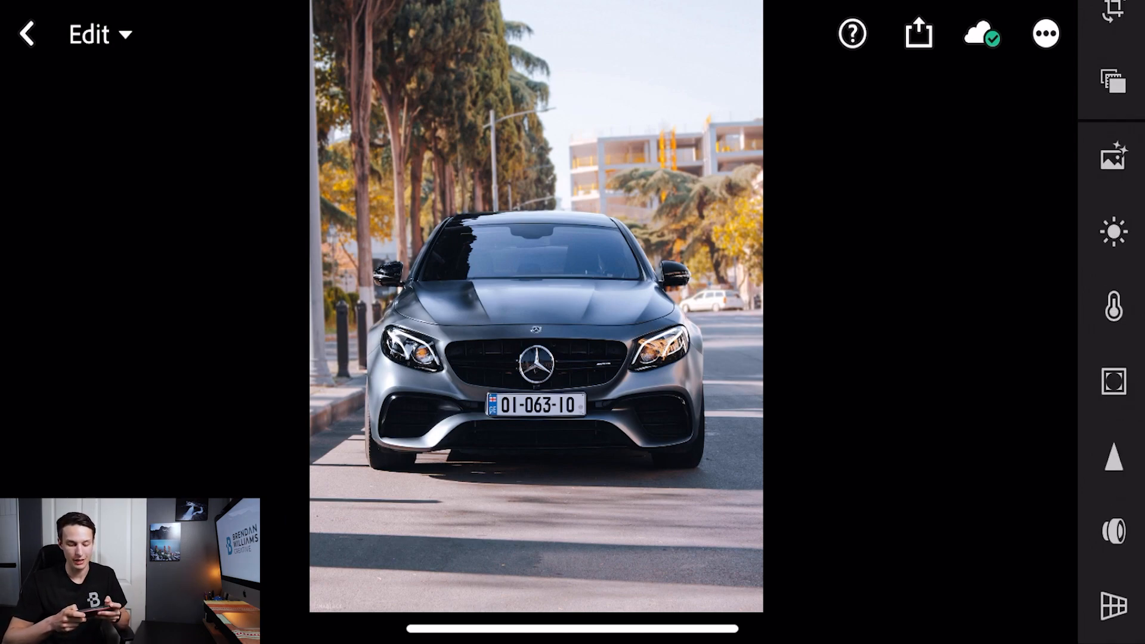
# Show the Light panel sliders for the car photo.
pyautogui.click(1112, 232)
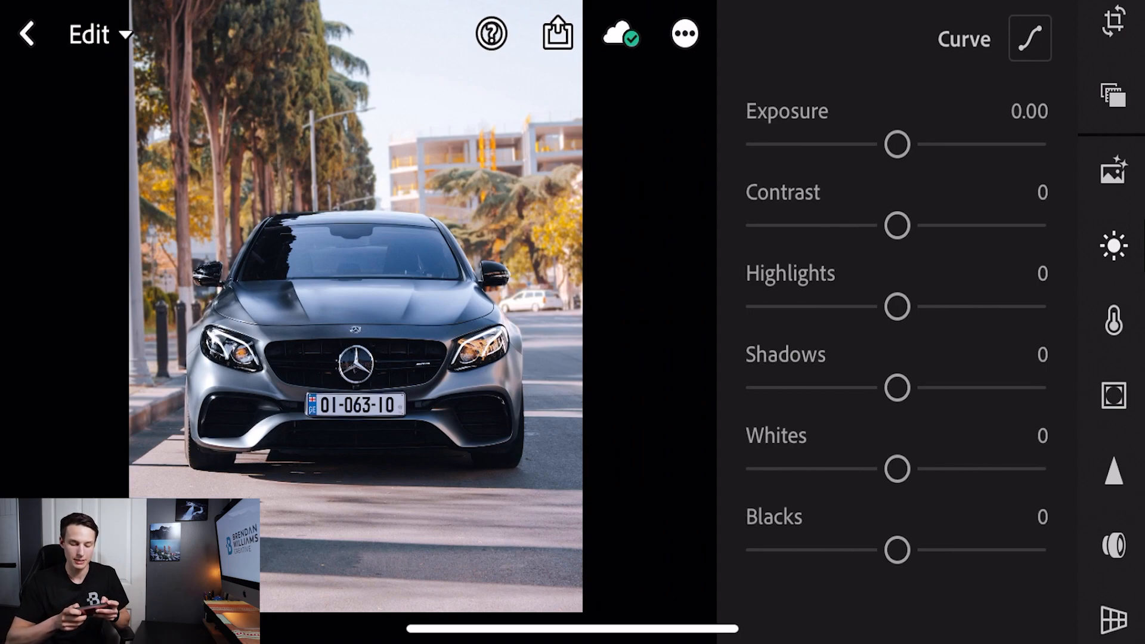
# Set Light to Contrast +25, Highlights -80, Shadows -50, Whites -40, Blacks -50.
pyautogui.moveTo(896, 225); pyautogui.dragTo(933, 226)
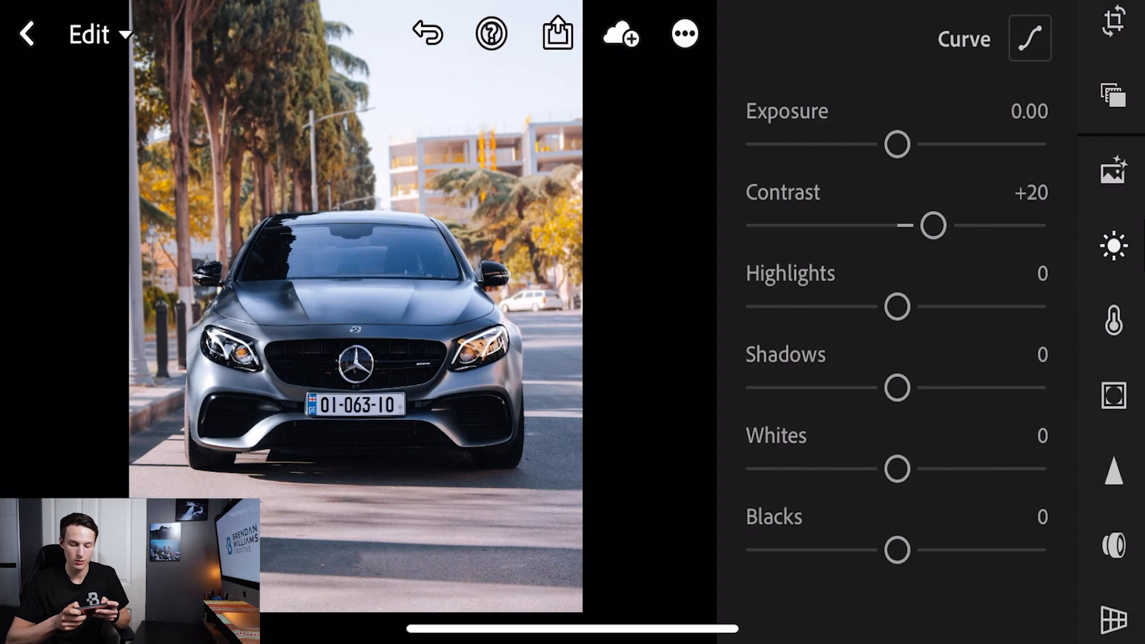
pyautogui.moveTo(931, 226); pyautogui.dragTo(942, 225)
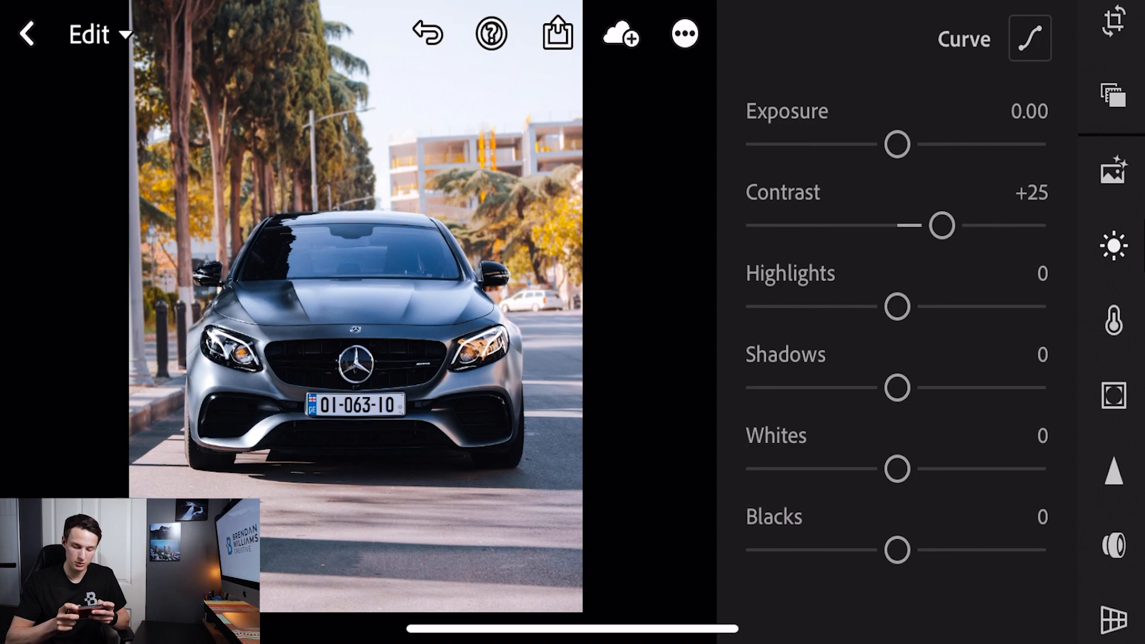
pyautogui.moveTo(897, 306); pyautogui.dragTo(816, 306)
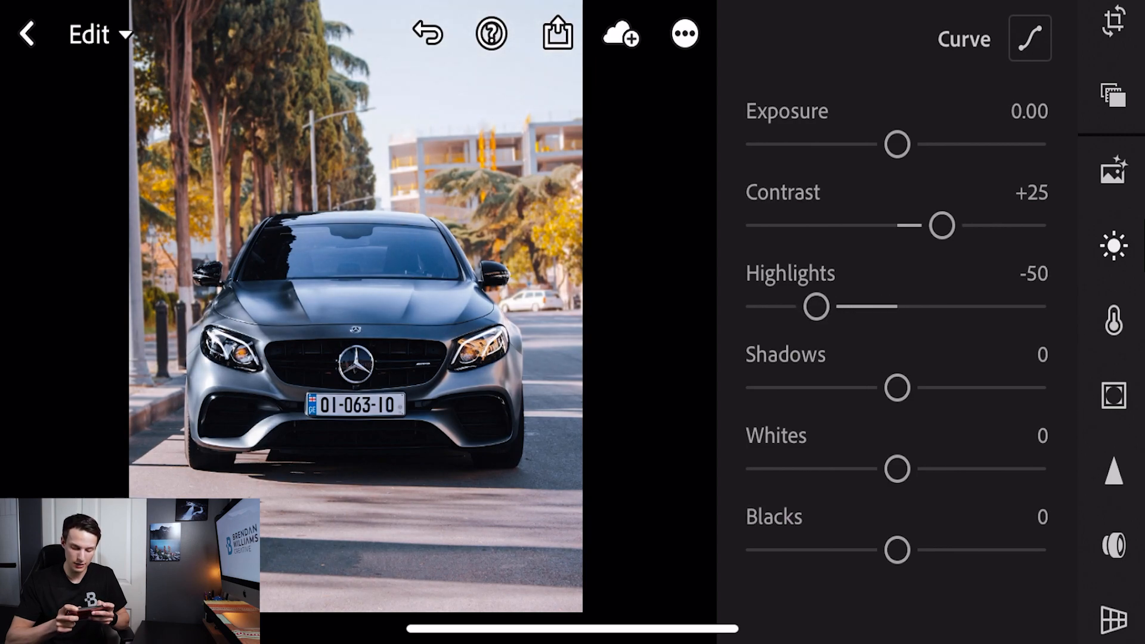
pyautogui.moveTo(815, 306); pyautogui.dragTo(784, 307)
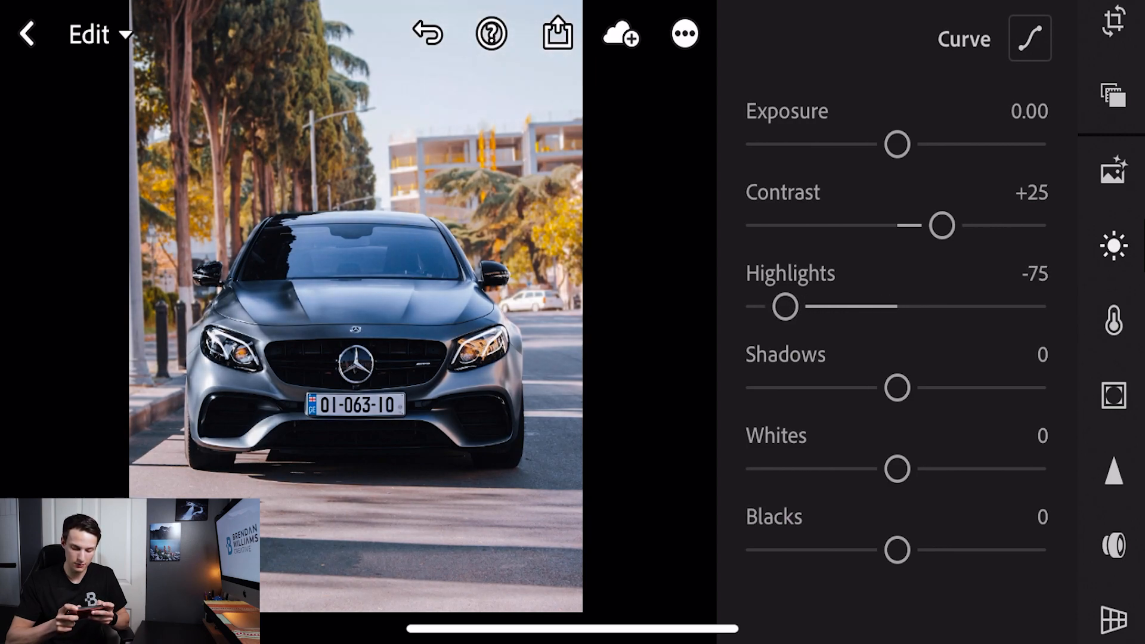
pyautogui.moveTo(786, 306); pyautogui.dragTo(777, 306)
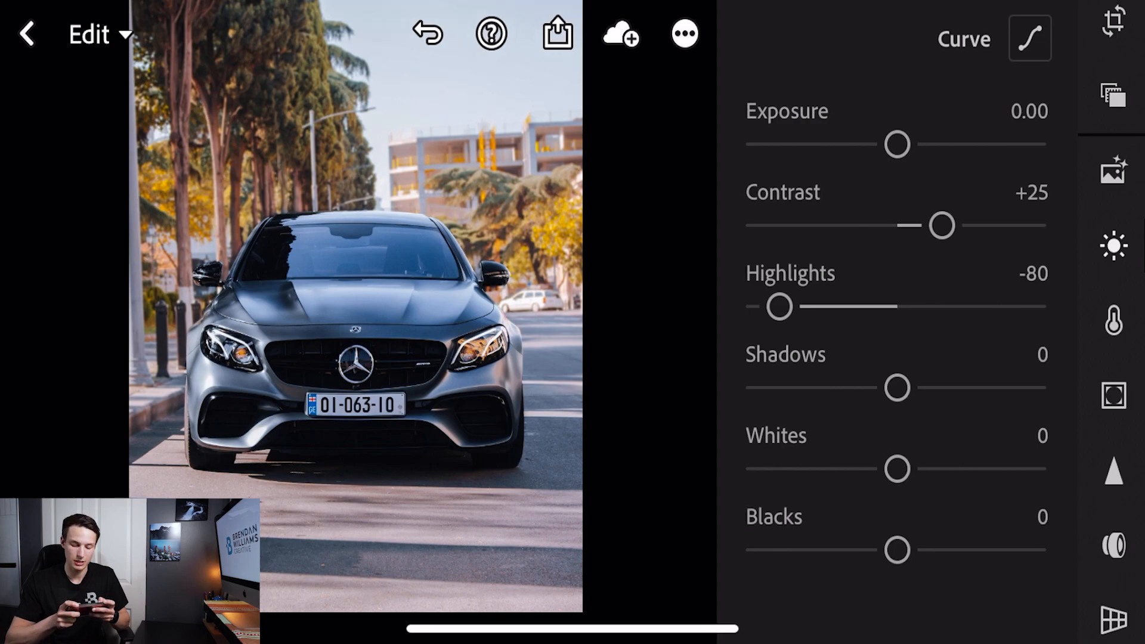
pyautogui.moveTo(897, 388); pyautogui.dragTo(823, 388)
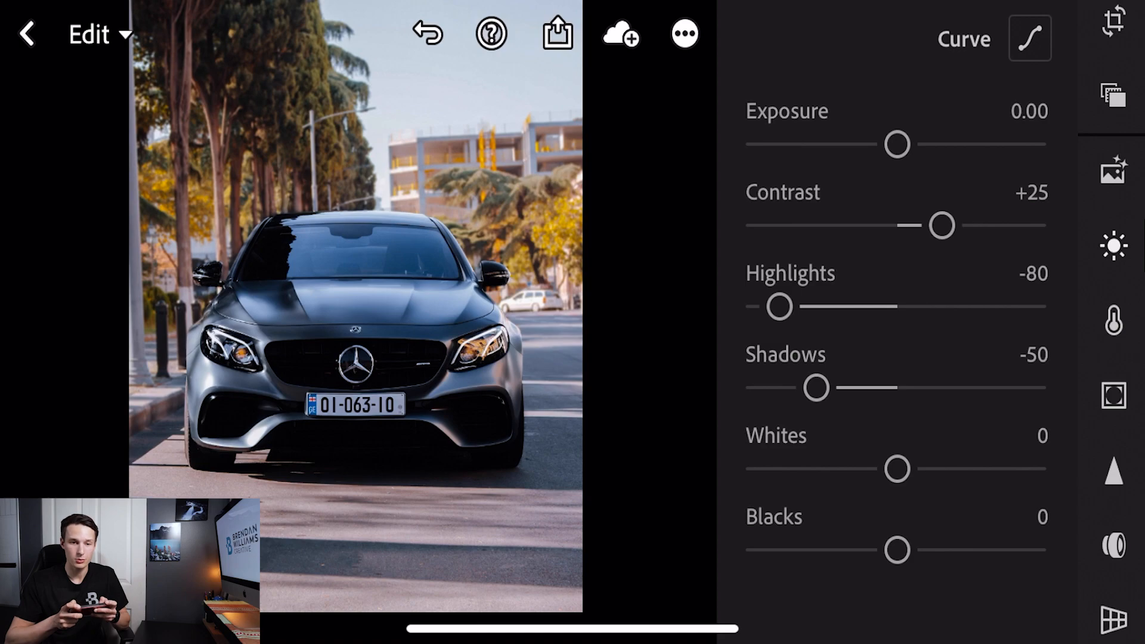
pyautogui.moveTo(897, 469); pyautogui.dragTo(852, 469)
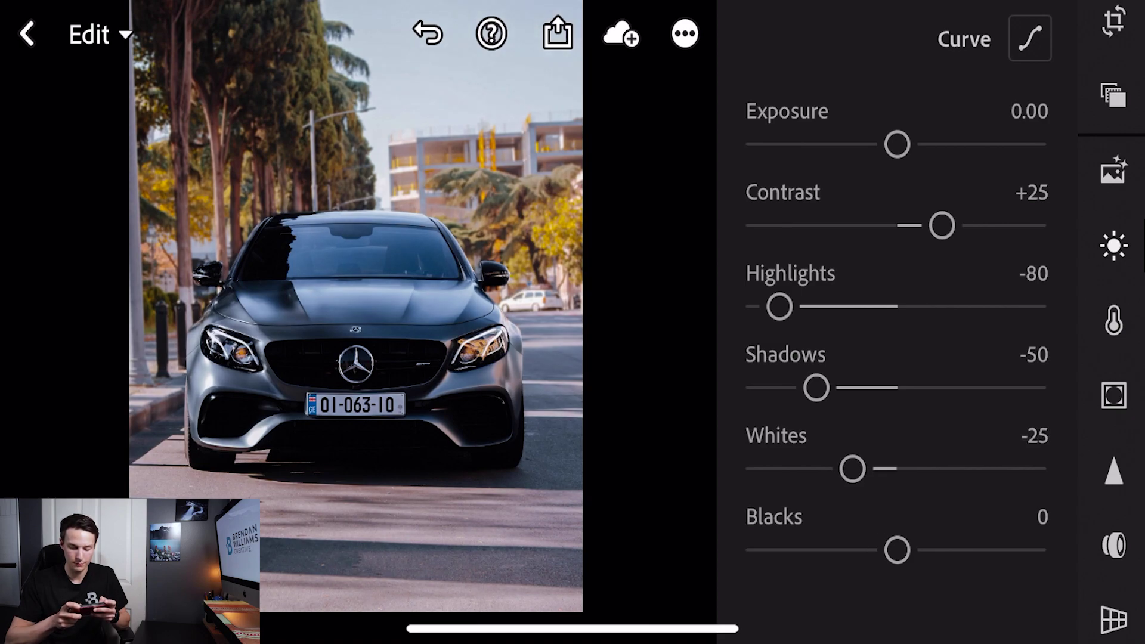
pyautogui.moveTo(852, 469); pyautogui.dragTo(829, 468)
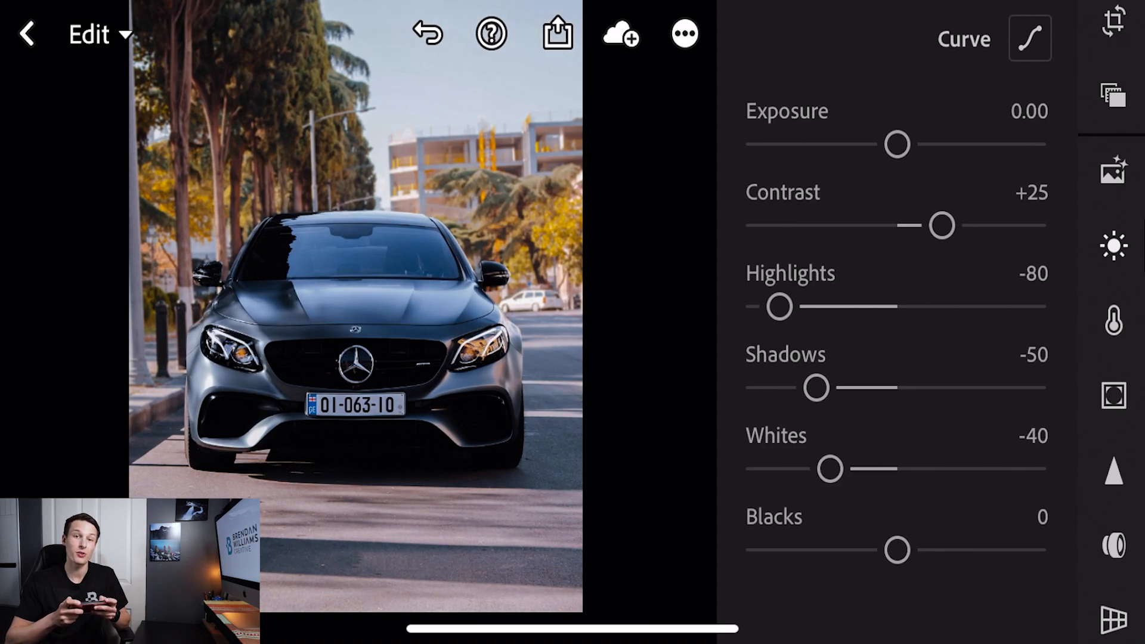
pyautogui.moveTo(897, 550); pyautogui.dragTo(876, 550)
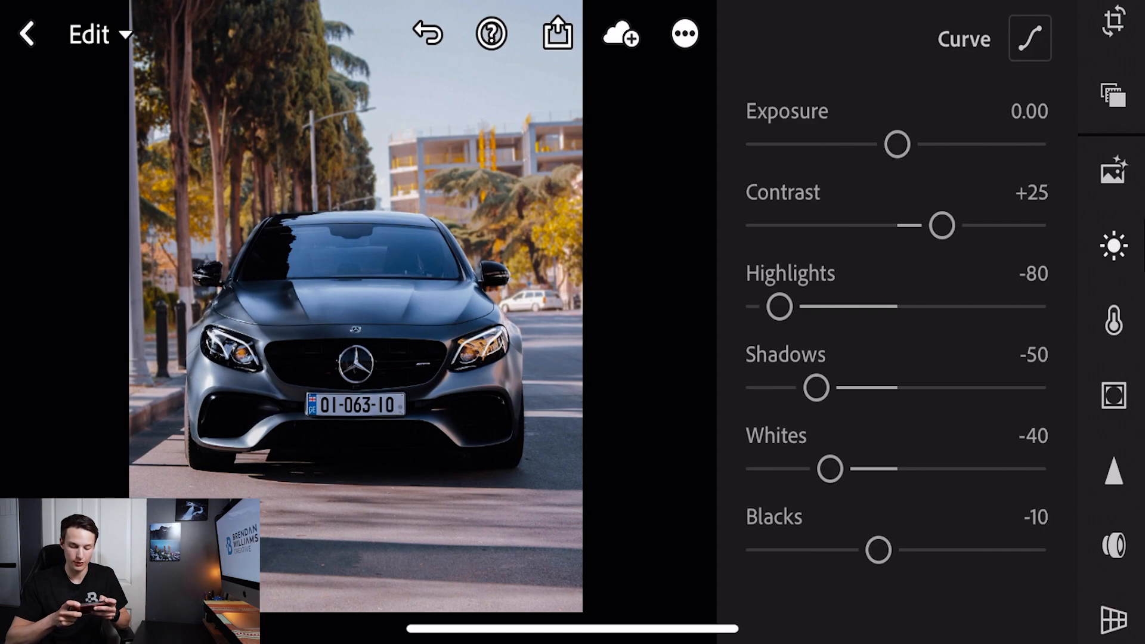
pyautogui.moveTo(877, 550); pyautogui.dragTo(816, 549)
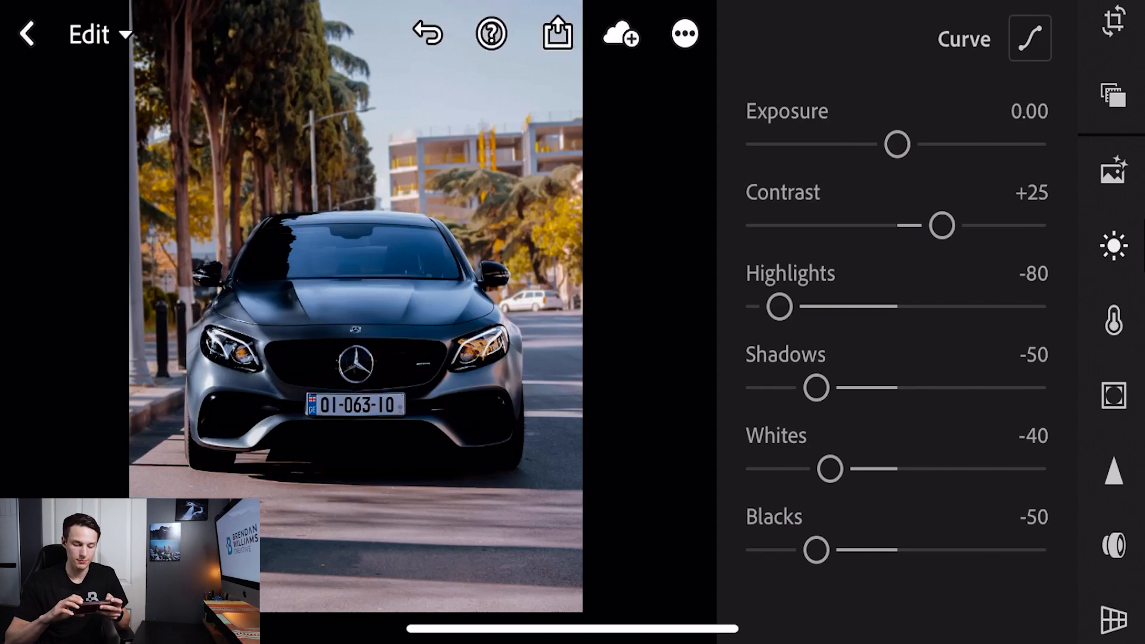
# Bend the RGB tone curve below the diagonal to darken the image, and confirm.
pyautogui.click(1030, 40)
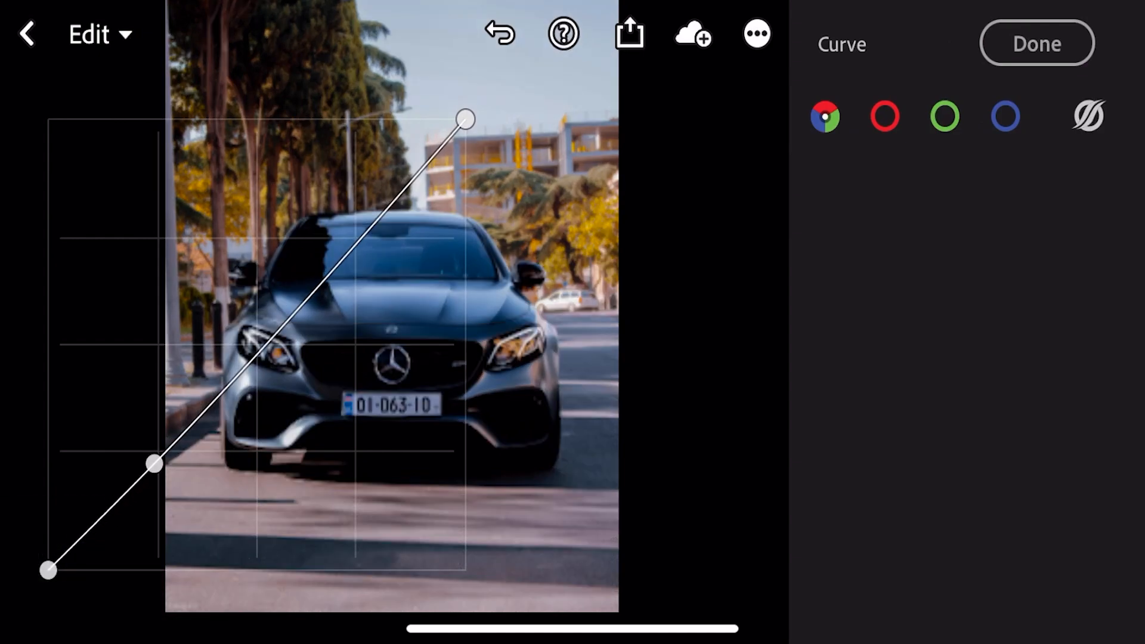
pyautogui.moveTo(152, 464); pyautogui.dragTo(152, 475)
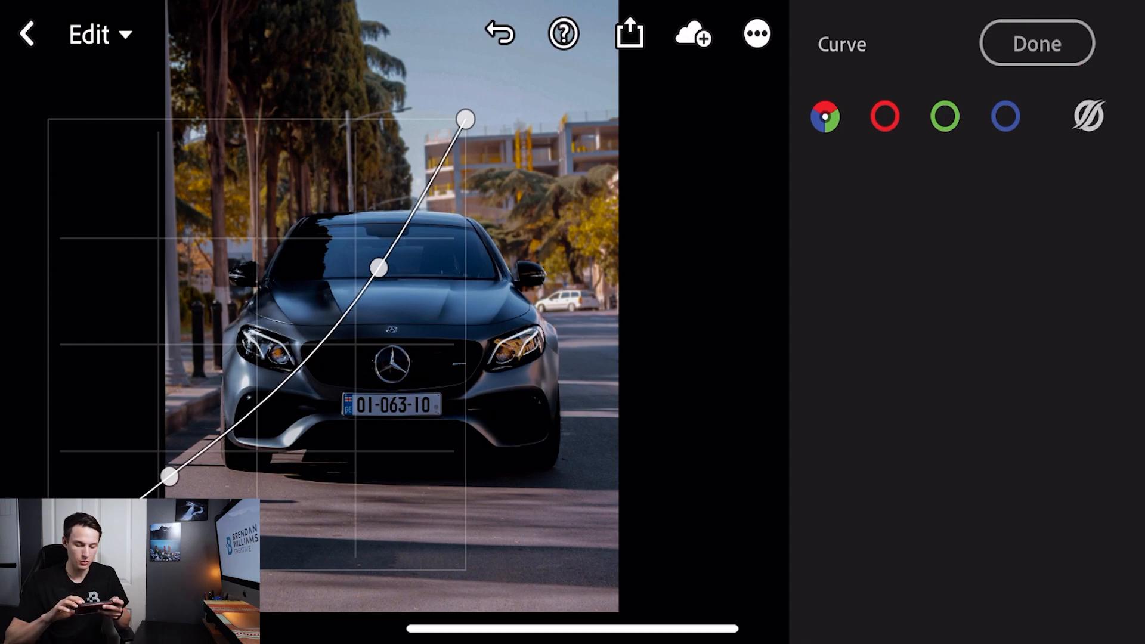
pyautogui.click(1034, 43)
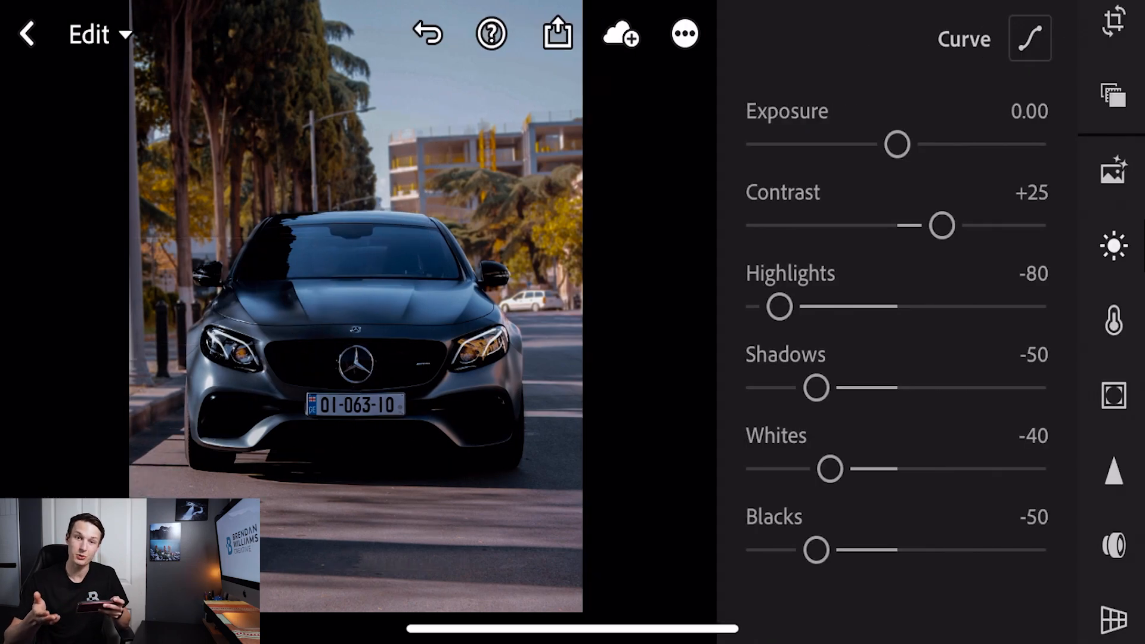
# Lower the car photo's Vibrance to -5 in the Color panel.
pyautogui.click(1111, 328)
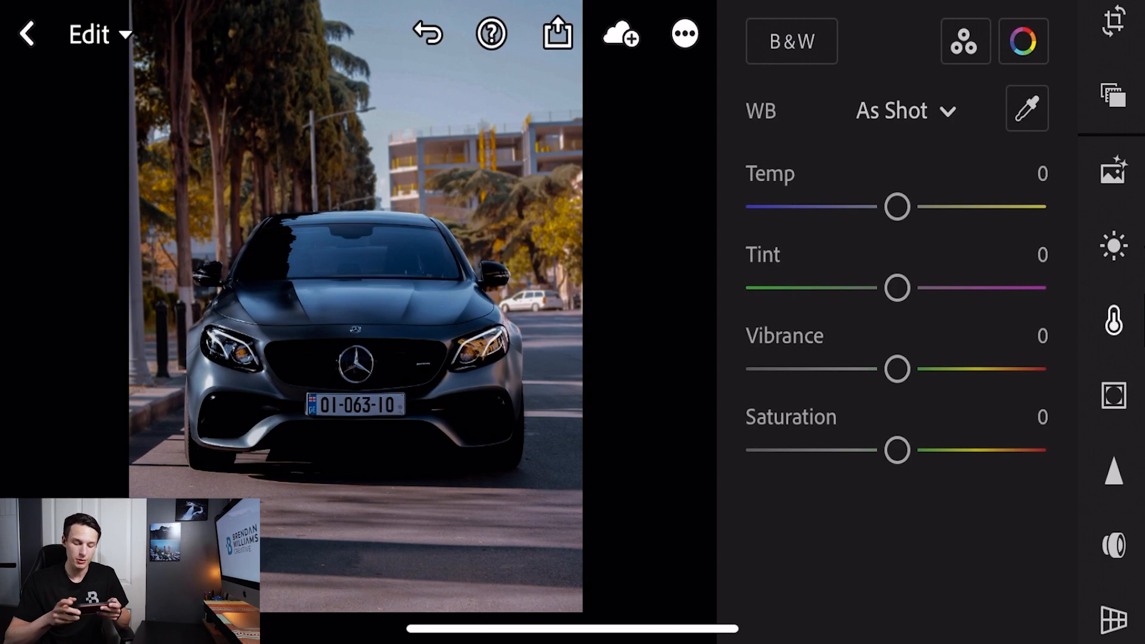
pyautogui.moveTo(897, 370); pyautogui.dragTo(889, 369)
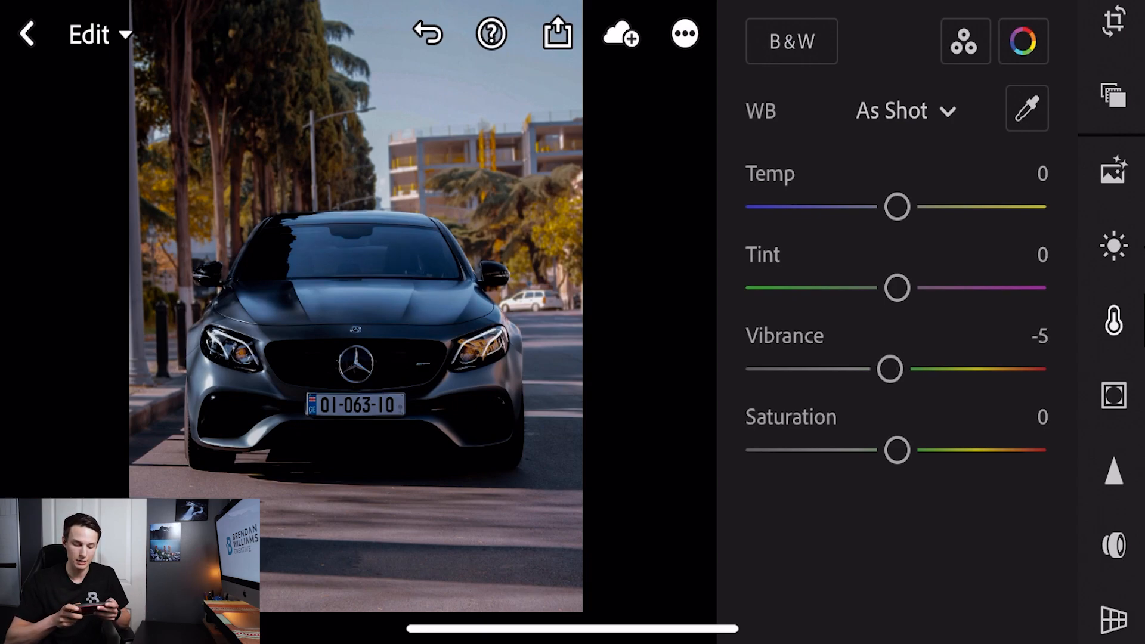
pyautogui.moveTo(897, 451); pyautogui.dragTo(869, 450)
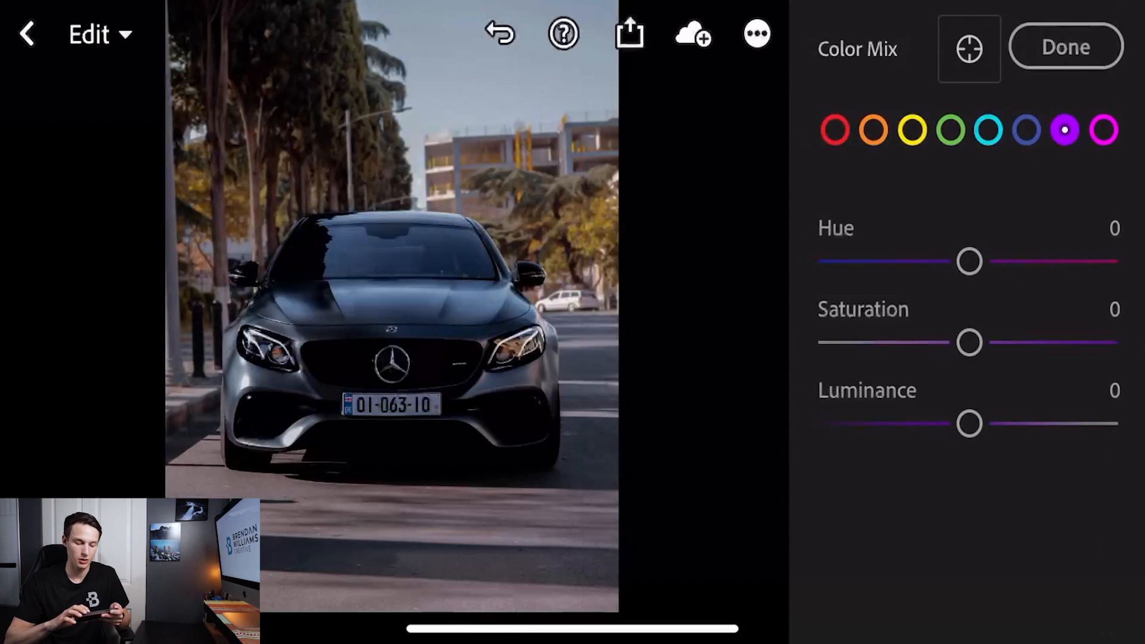
# Set red hue to +5, and orange saturation -15 with luminance +30.
pyautogui.click(835, 130)
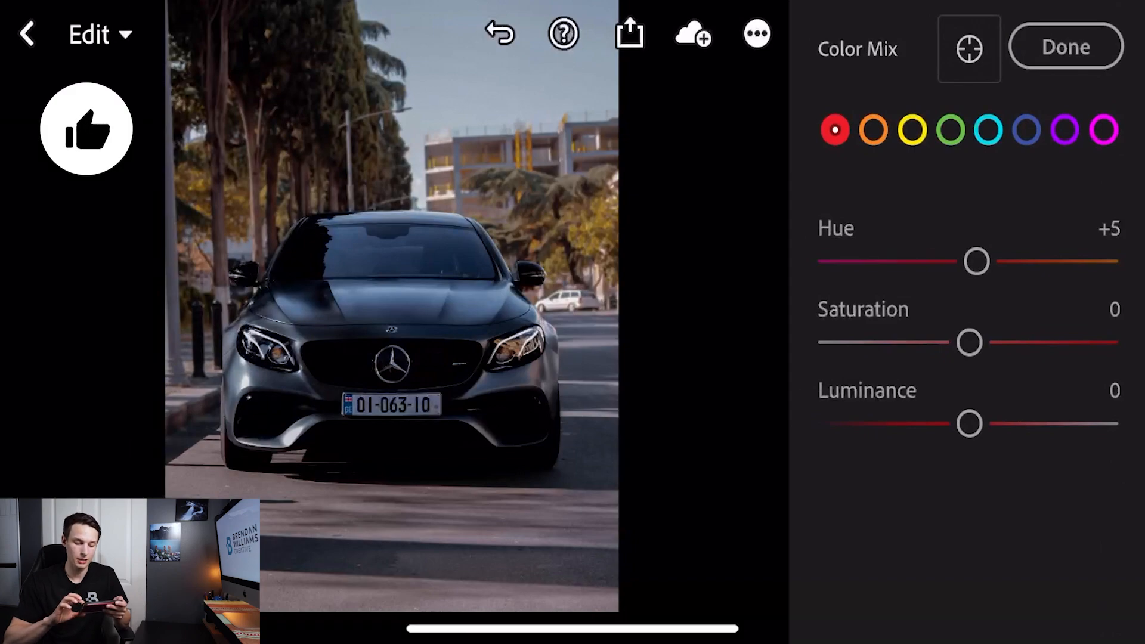
pyautogui.moveTo(968, 423); pyautogui.dragTo(991, 423)
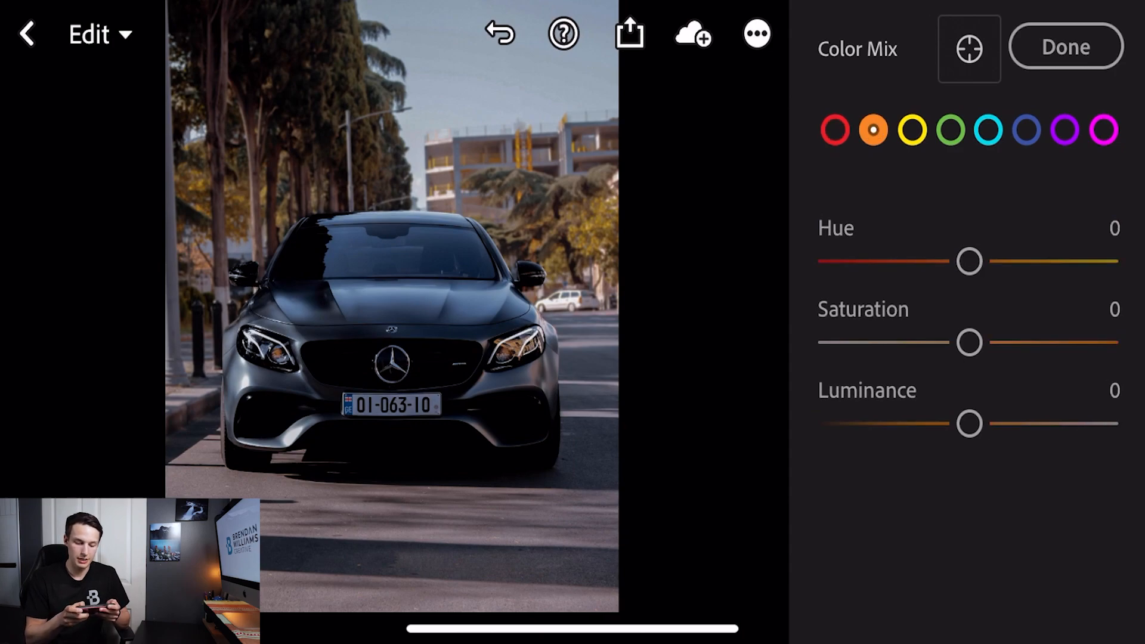
pyautogui.moveTo(968, 342); pyautogui.dragTo(955, 342)
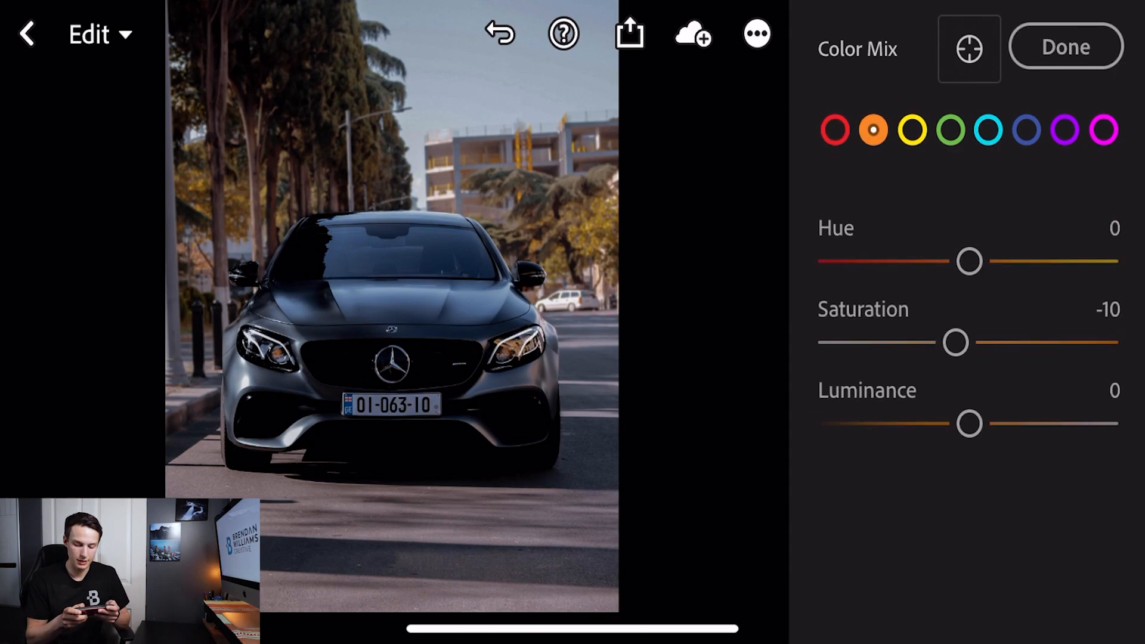
pyautogui.moveTo(955, 342); pyautogui.dragTo(946, 343)
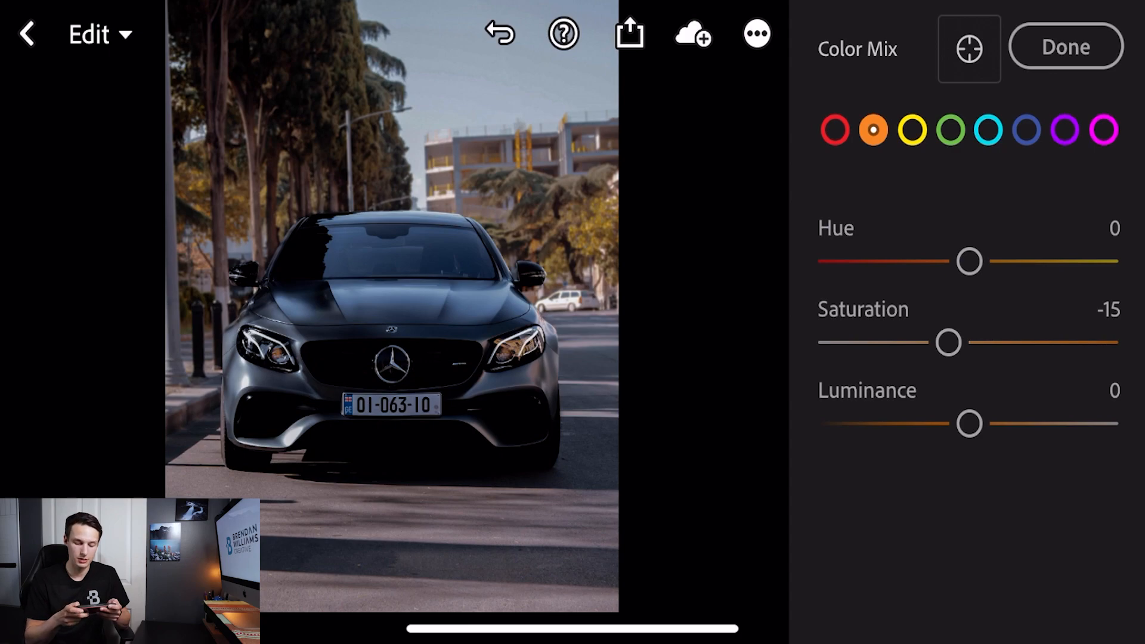
pyautogui.moveTo(969, 423); pyautogui.dragTo(1003, 423)
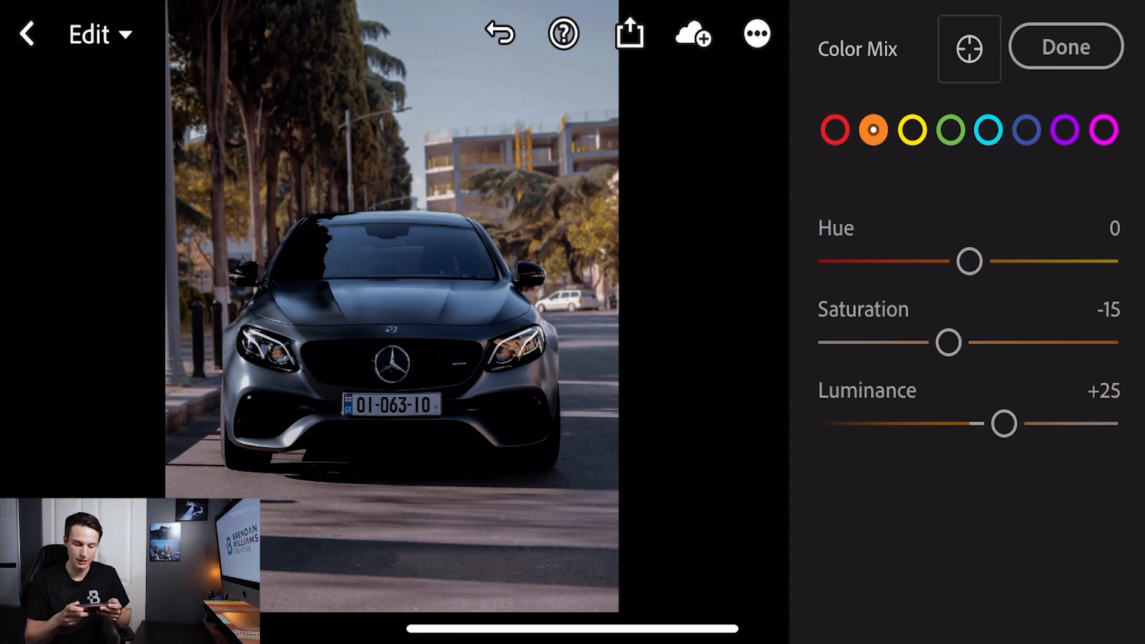
pyautogui.moveTo(1002, 423); pyautogui.dragTo(1011, 423)
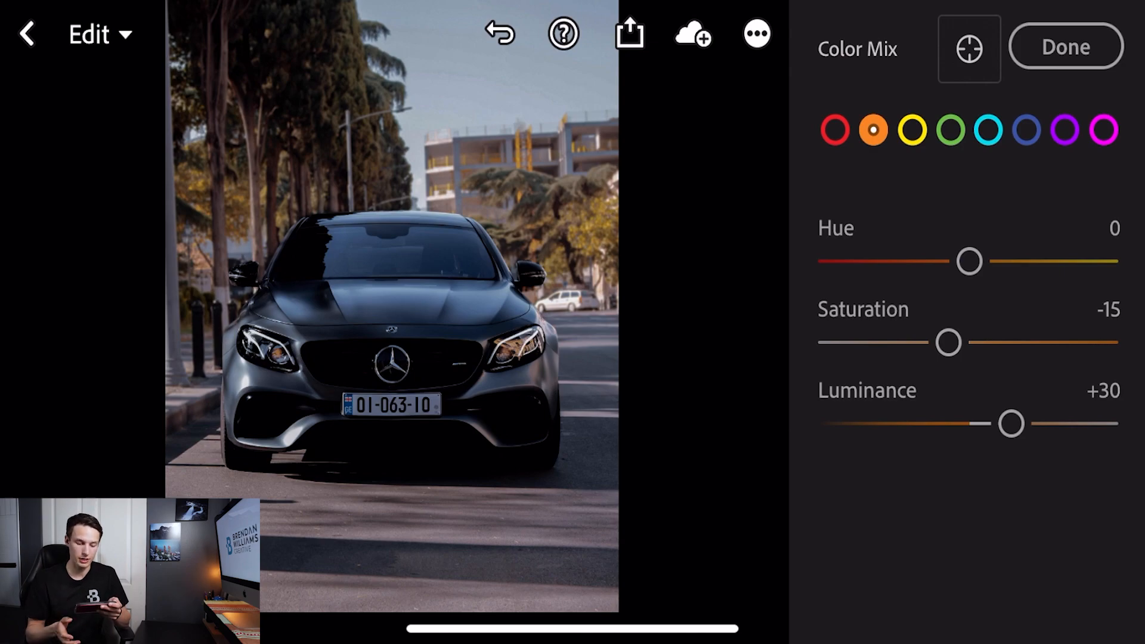
pyautogui.click(911, 130)
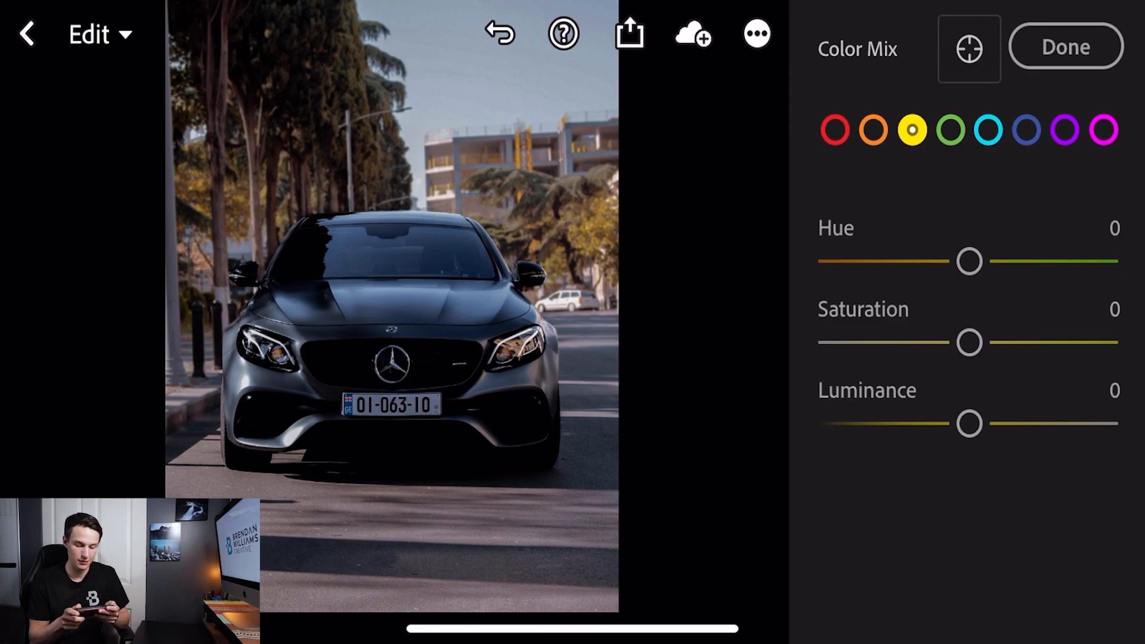
# Drop the yellows' and greens' saturation to -90.
pyautogui.moveTo(968, 342); pyautogui.dragTo(921, 342)
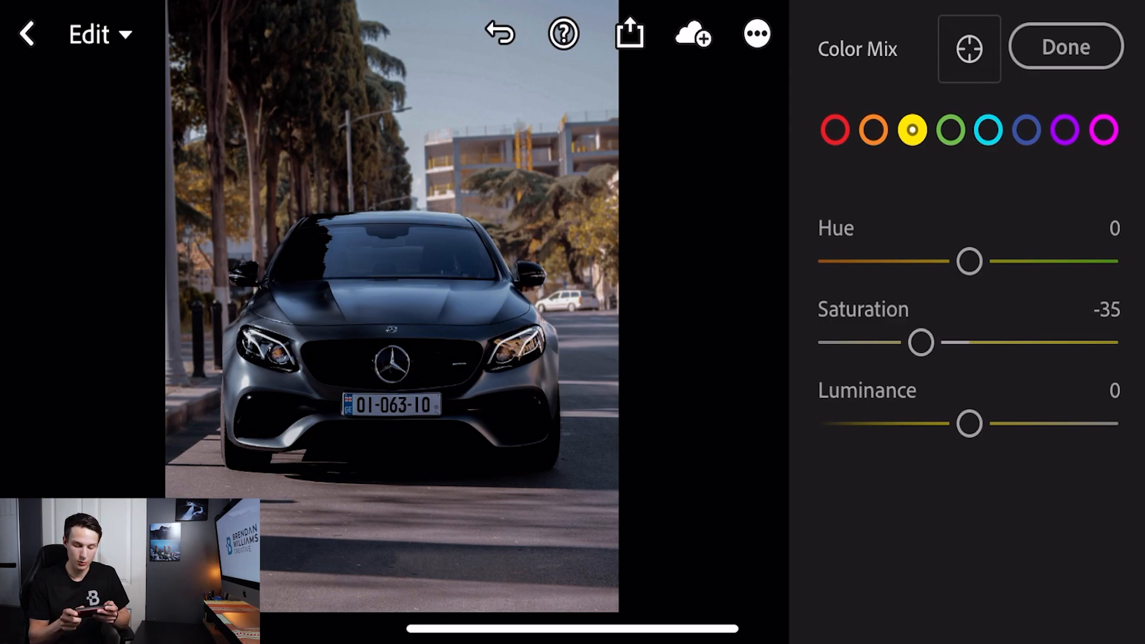
pyautogui.moveTo(921, 342); pyautogui.dragTo(880, 342)
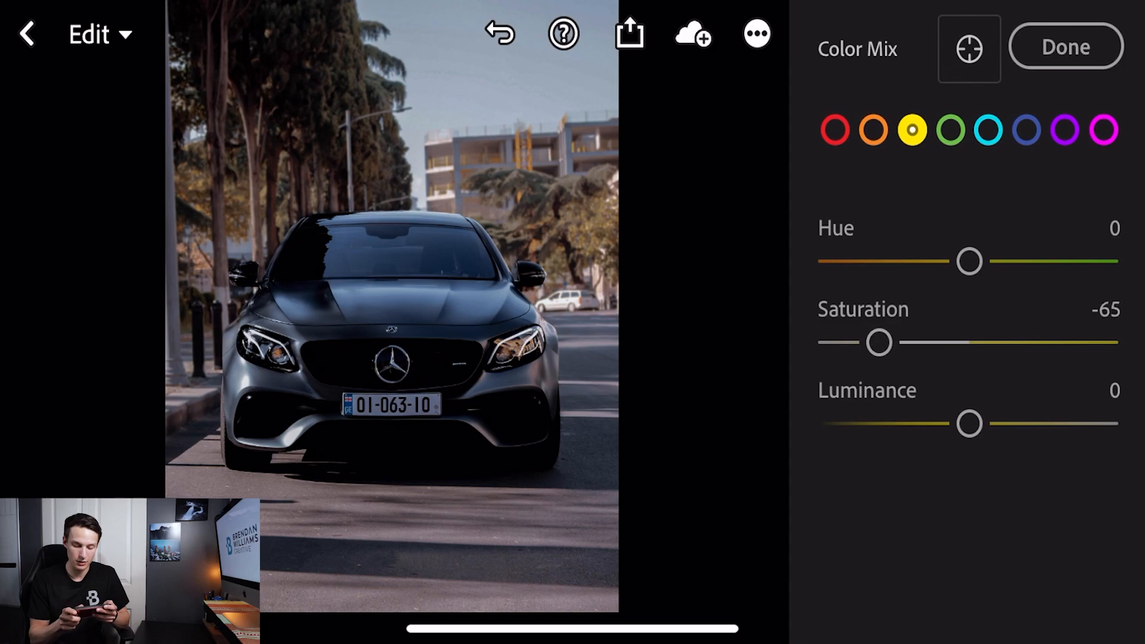
pyautogui.moveTo(880, 342); pyautogui.dragTo(841, 342)
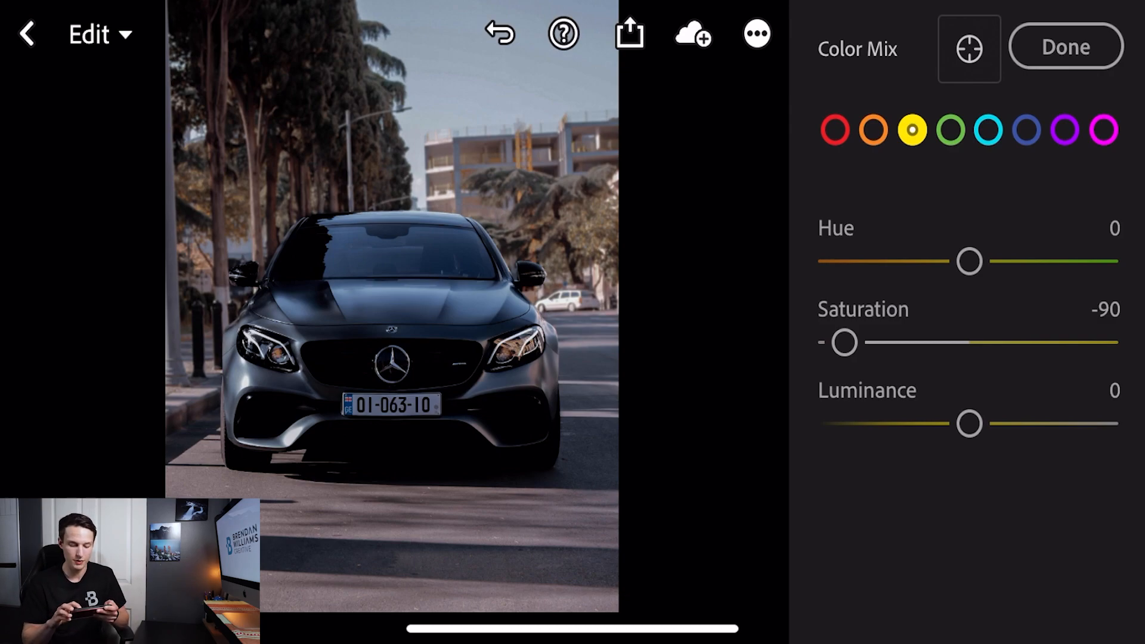
pyautogui.click(948, 131)
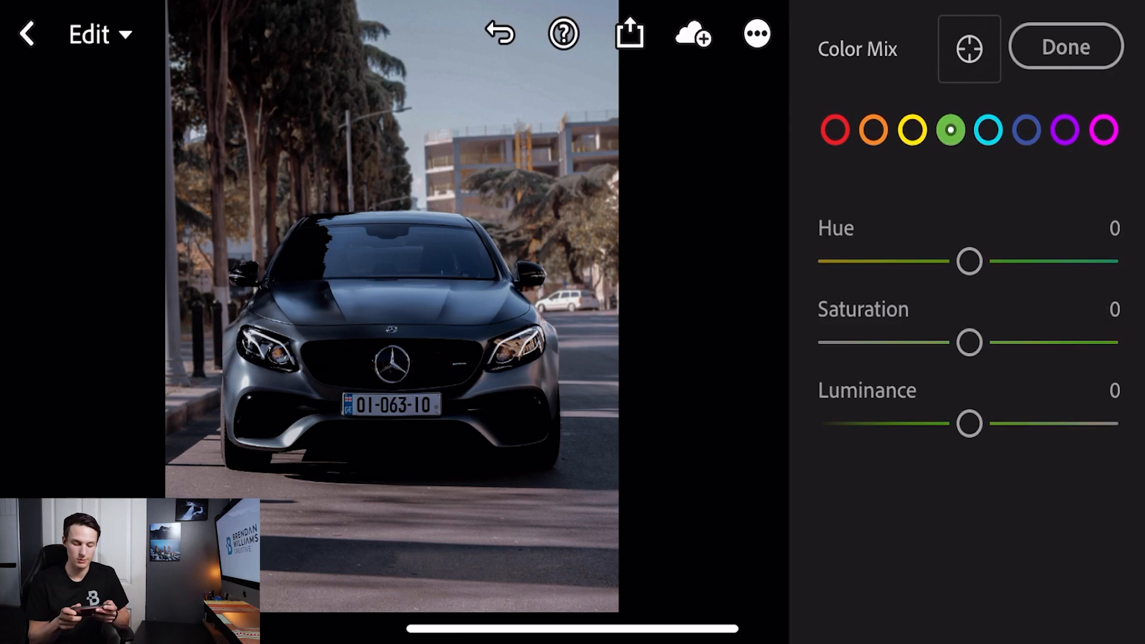
pyautogui.moveTo(967, 341); pyautogui.dragTo(921, 342)
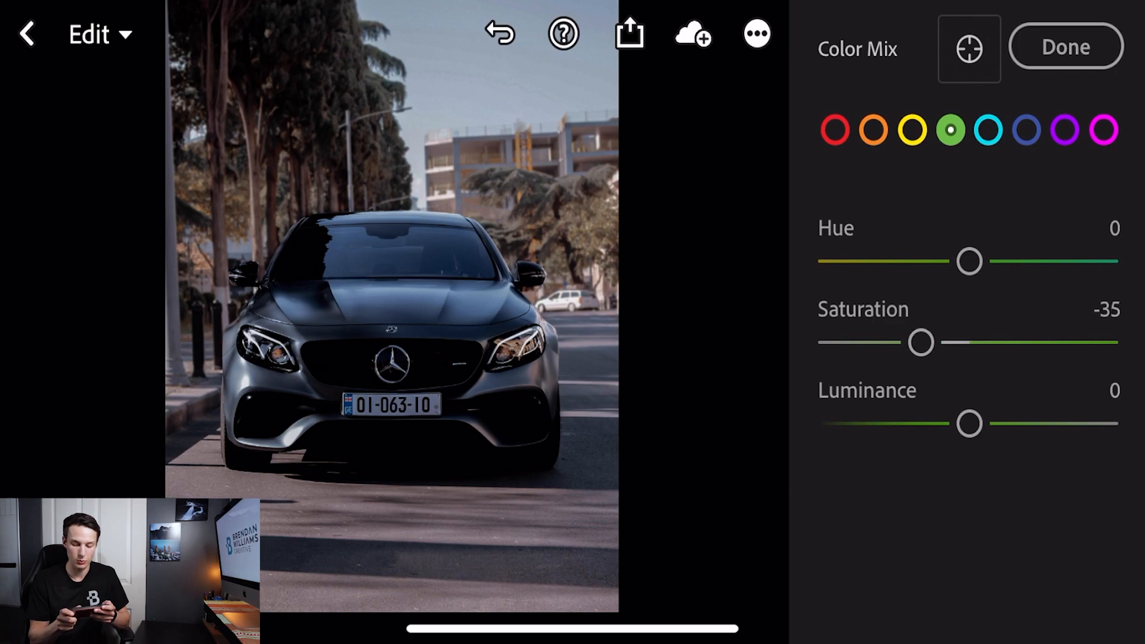
pyautogui.moveTo(921, 342); pyautogui.dragTo(843, 342)
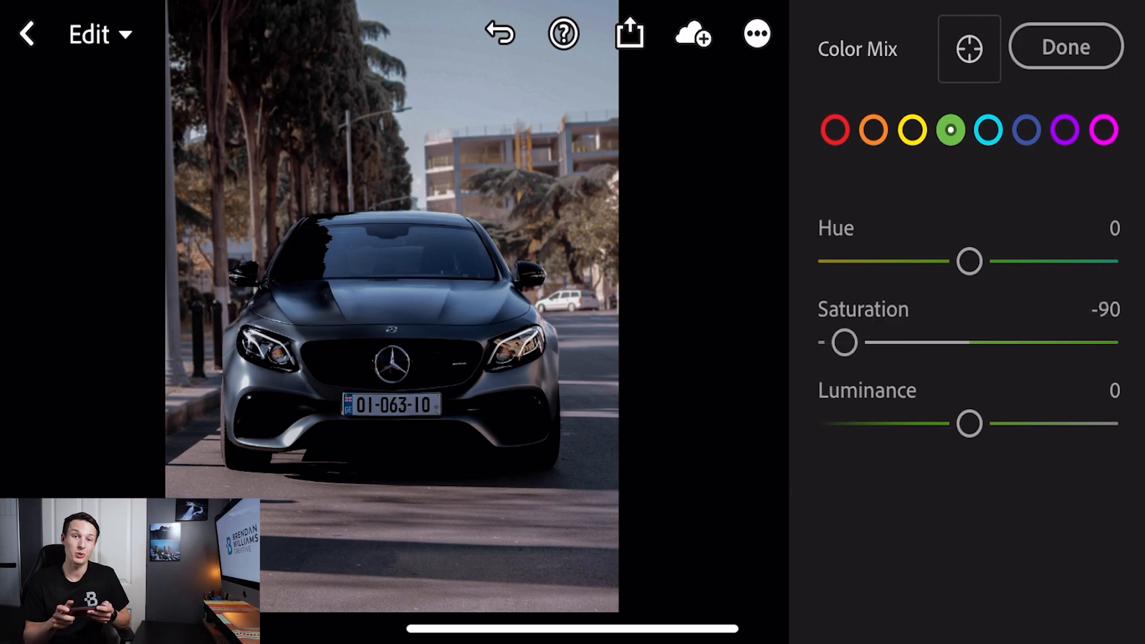
# Desaturate the aquas to -70.
pyautogui.click(985, 133)
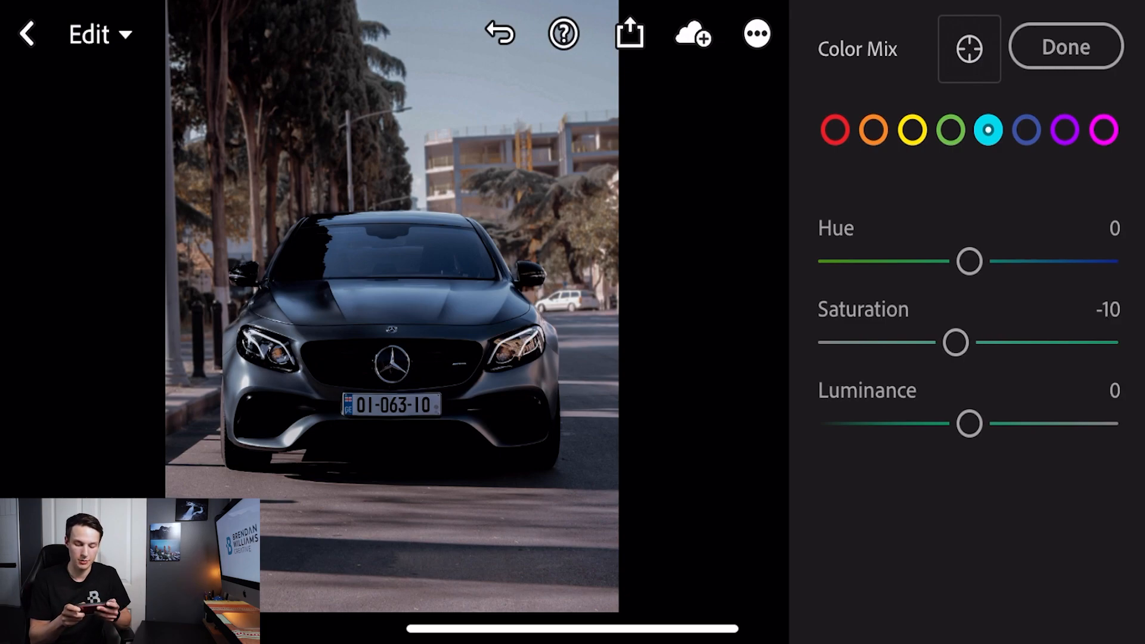
pyautogui.moveTo(955, 341); pyautogui.dragTo(880, 341)
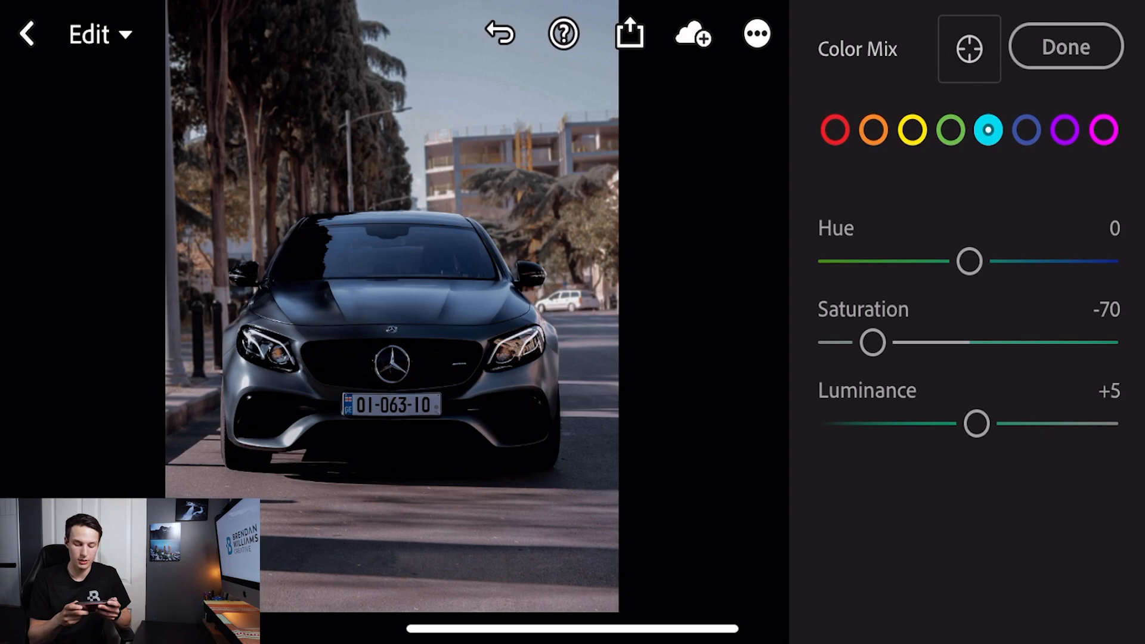
pyautogui.moveTo(976, 423); pyautogui.dragTo(1025, 423)
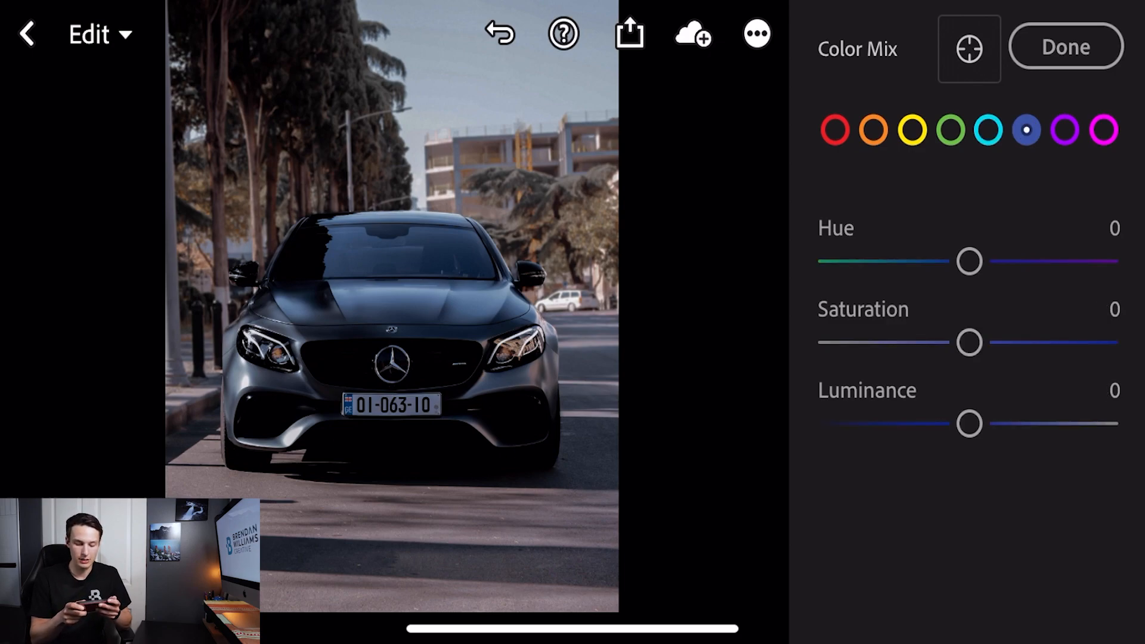
# Set the blues to saturation -50, luminance +55 and hue -5.
pyautogui.moveTo(967, 342); pyautogui.dragTo(904, 342)
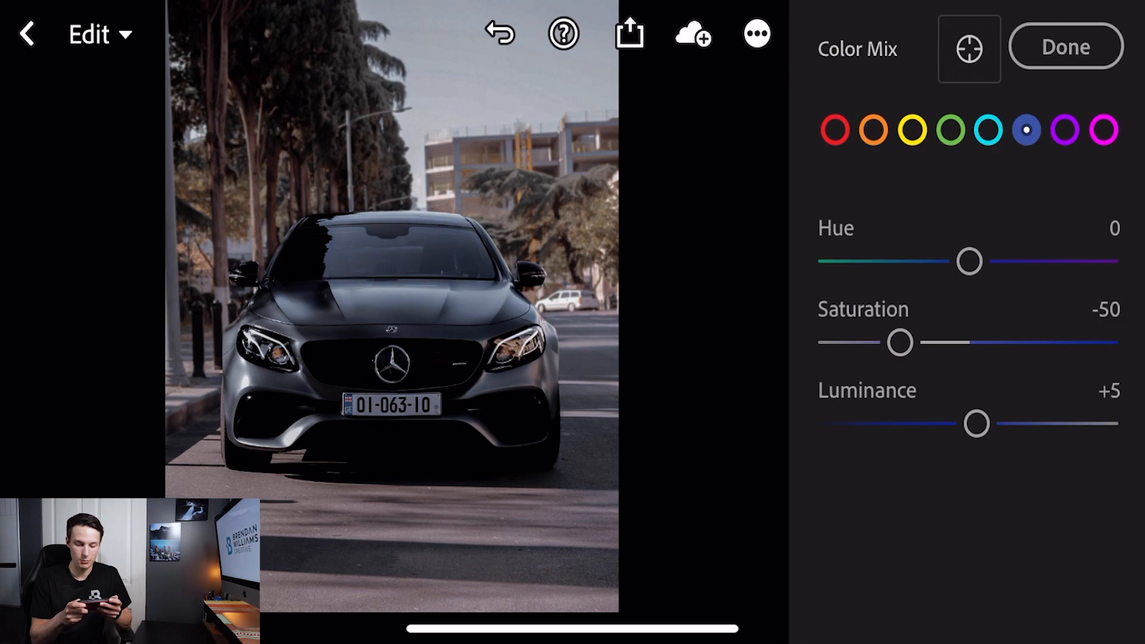
pyautogui.moveTo(976, 423); pyautogui.dragTo(1024, 423)
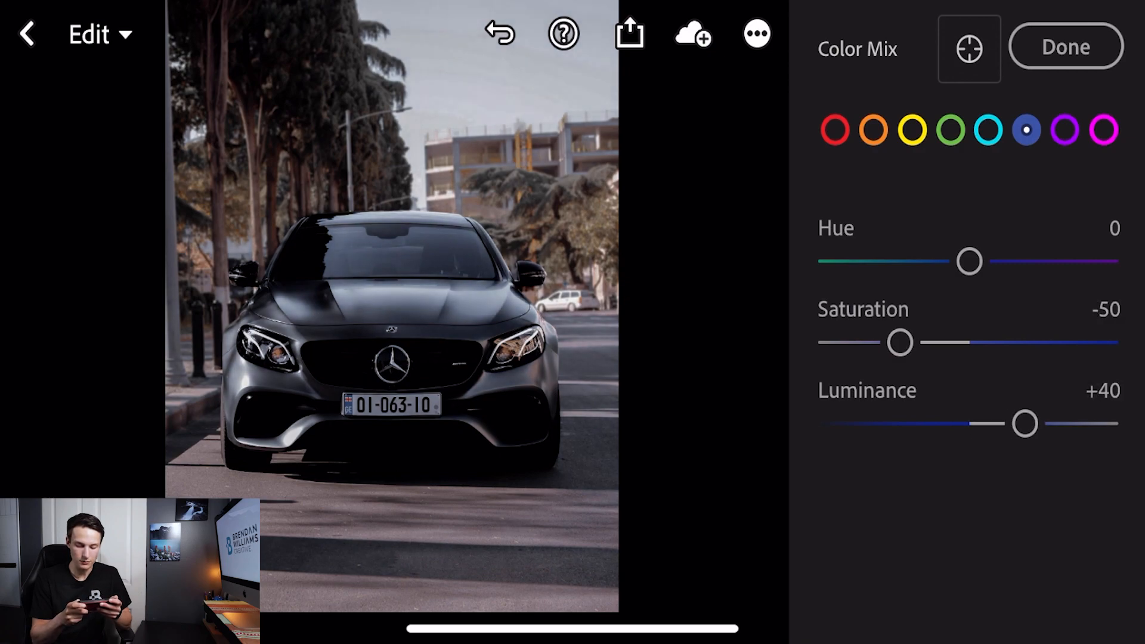
pyautogui.moveTo(1025, 423); pyautogui.dragTo(1045, 423)
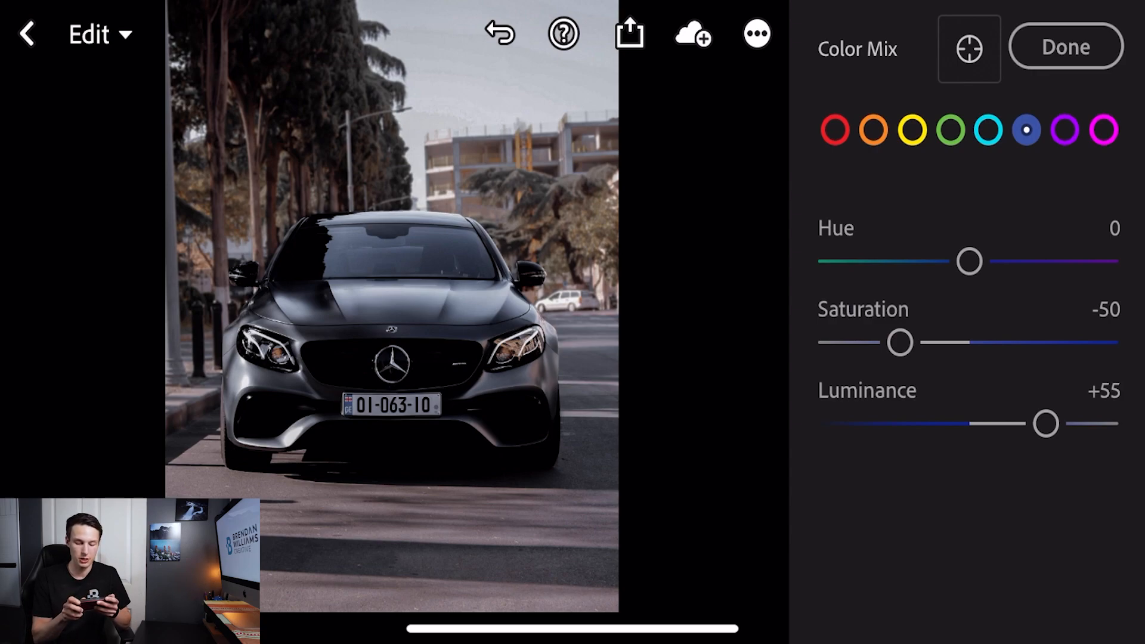
pyautogui.moveTo(967, 261); pyautogui.dragTo(961, 261)
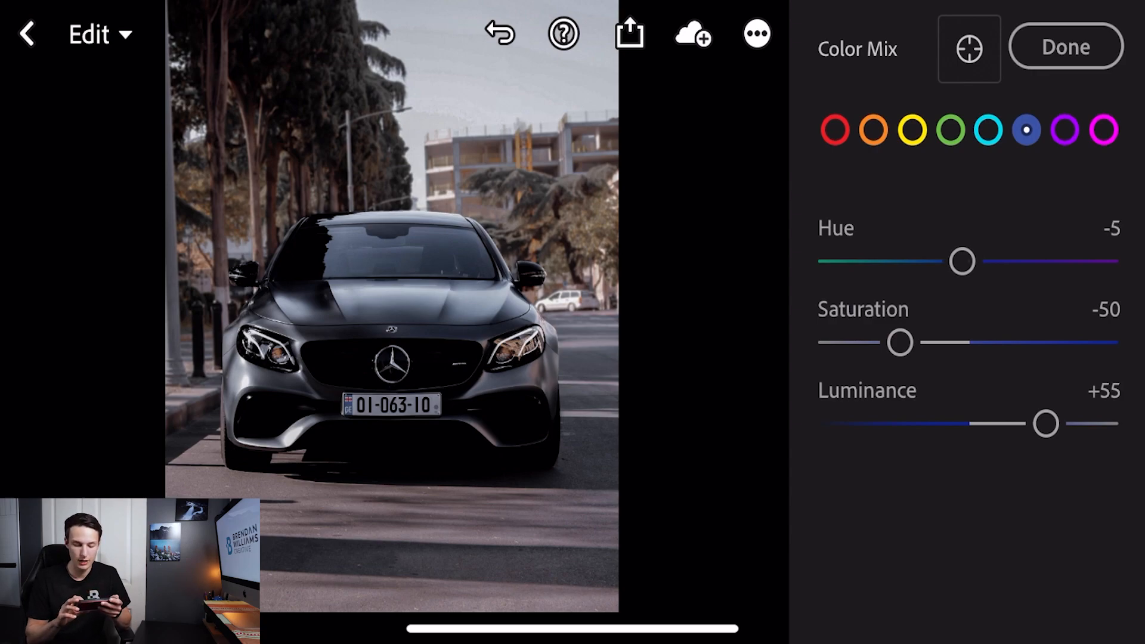
pyautogui.click(1064, 132)
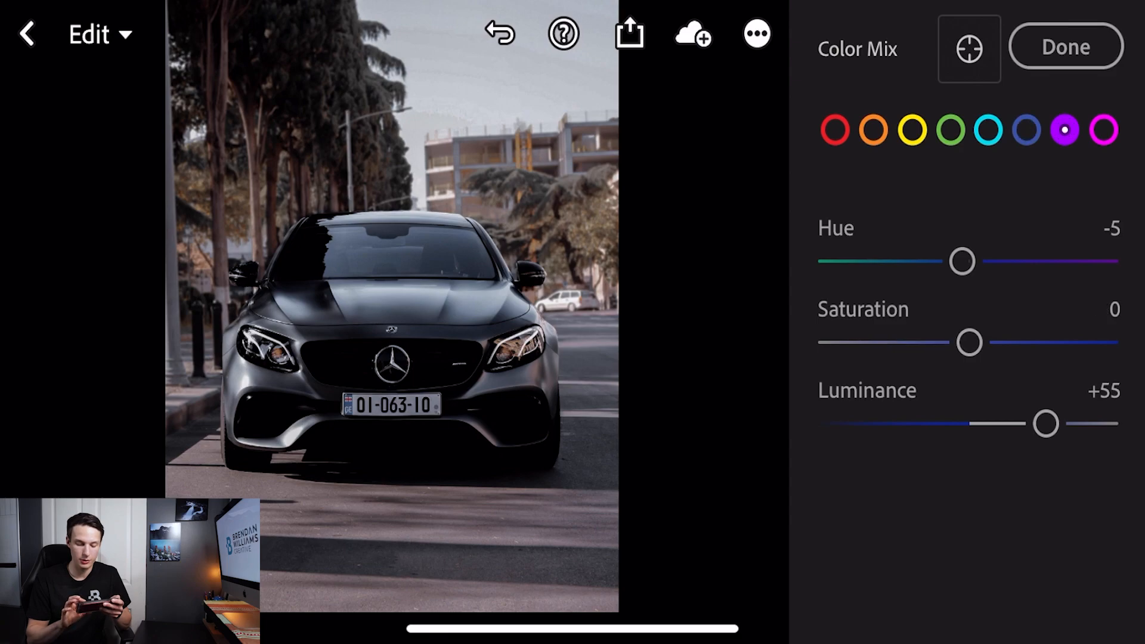
pyautogui.click(1103, 127)
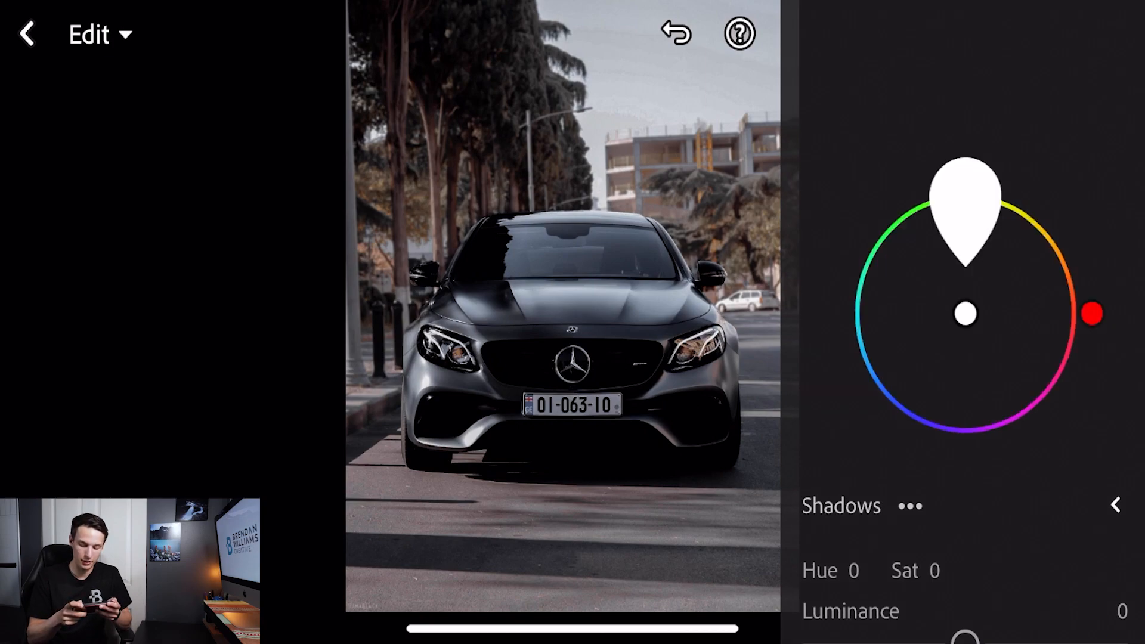
# Tint the shadows violet (hue 259, saturation 5) and darken them to luminance -25.
pyautogui.moveTo(1090, 314); pyautogui.dragTo(931, 444)
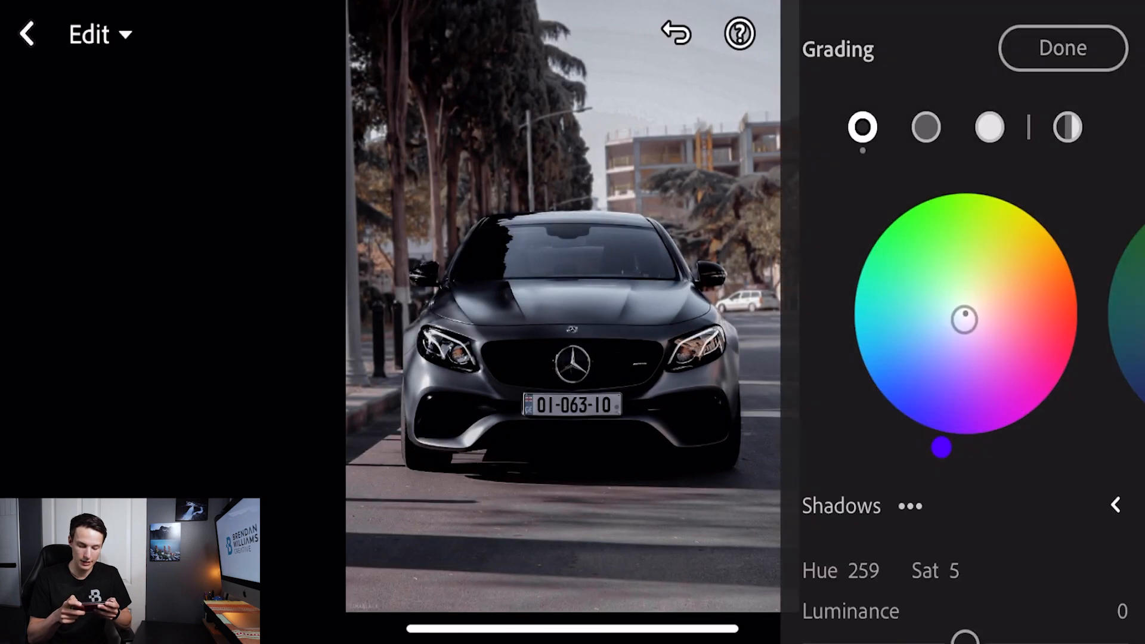
pyautogui.scroll(-3)
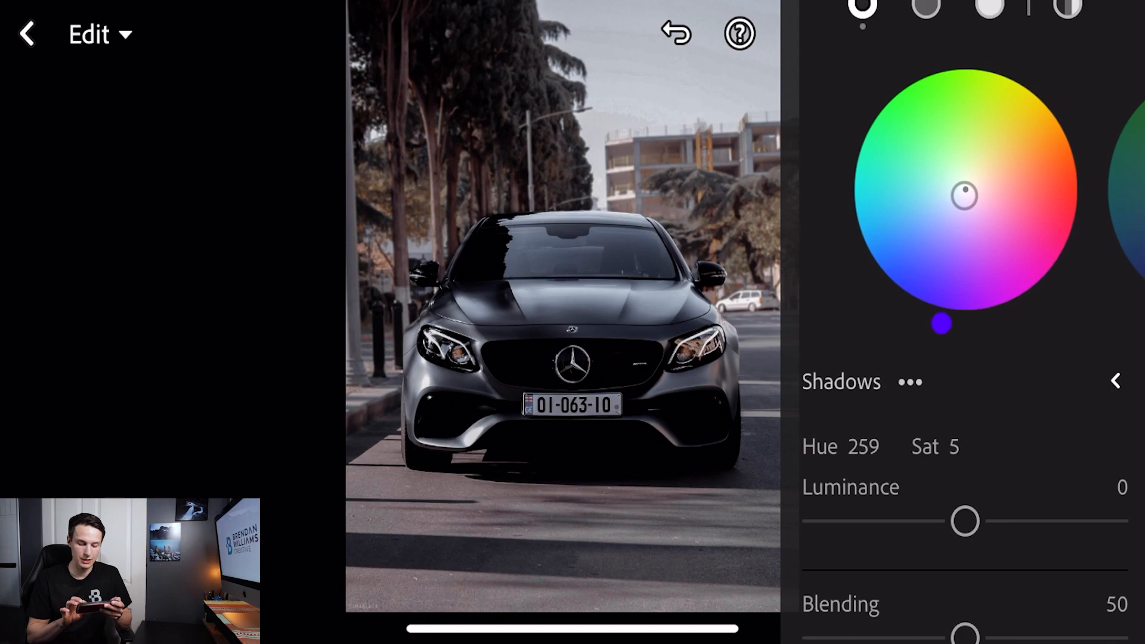
pyautogui.moveTo(963, 520); pyautogui.dragTo(927, 519)
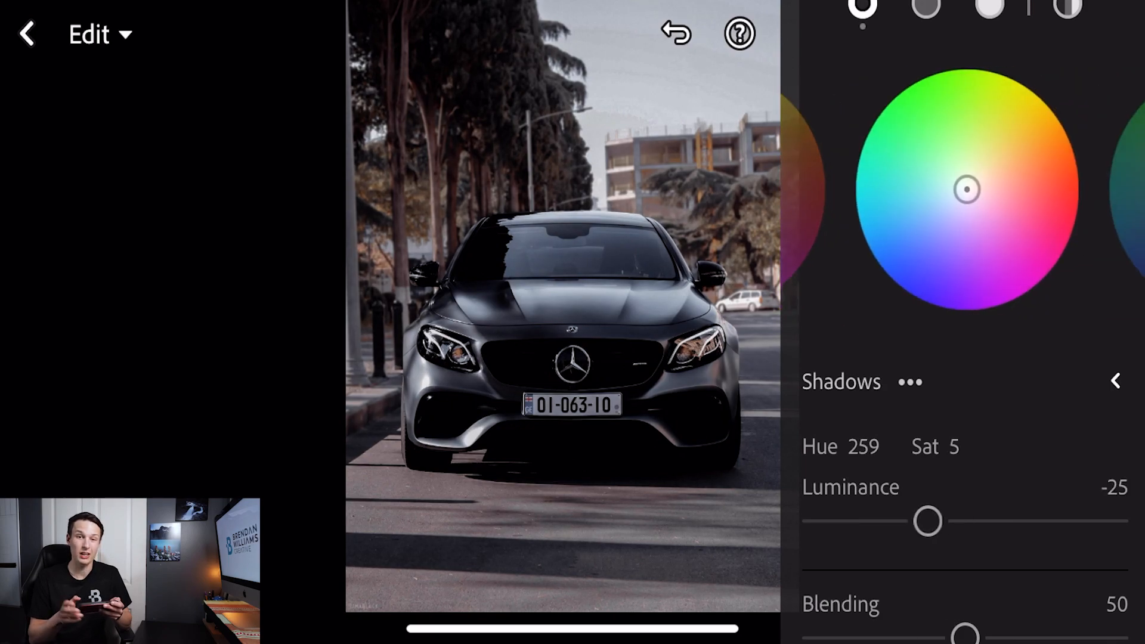
# Tint the midtones cyan (hue 190, saturation 7) and brighten them to luminance +40.
pyautogui.click(924, 5)
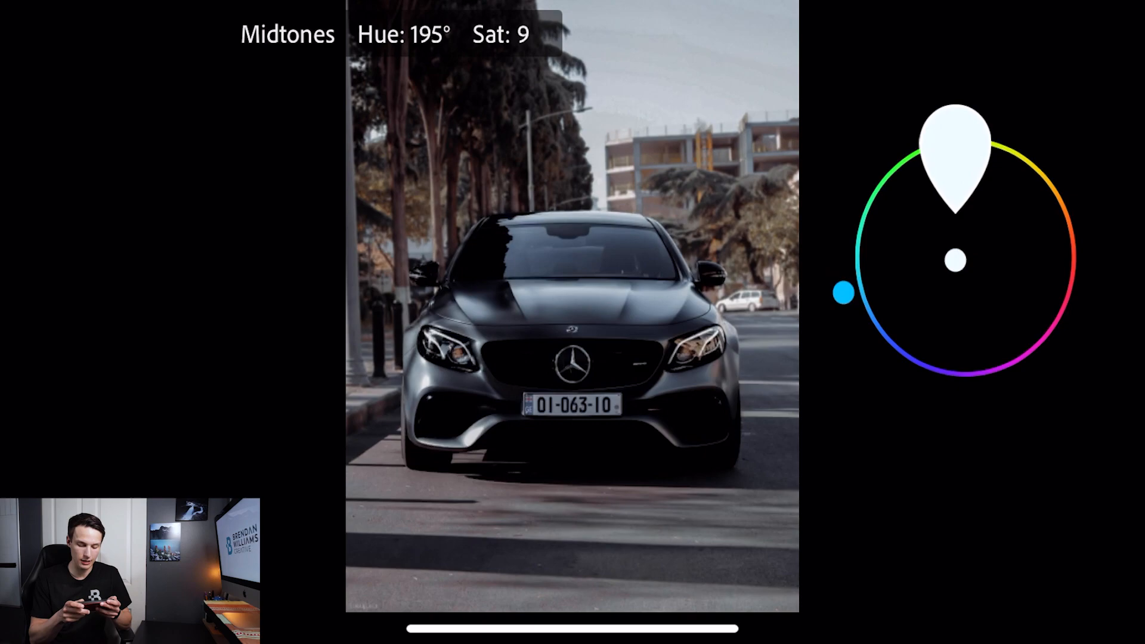
pyautogui.moveTo(843, 290); pyautogui.dragTo(843, 306)
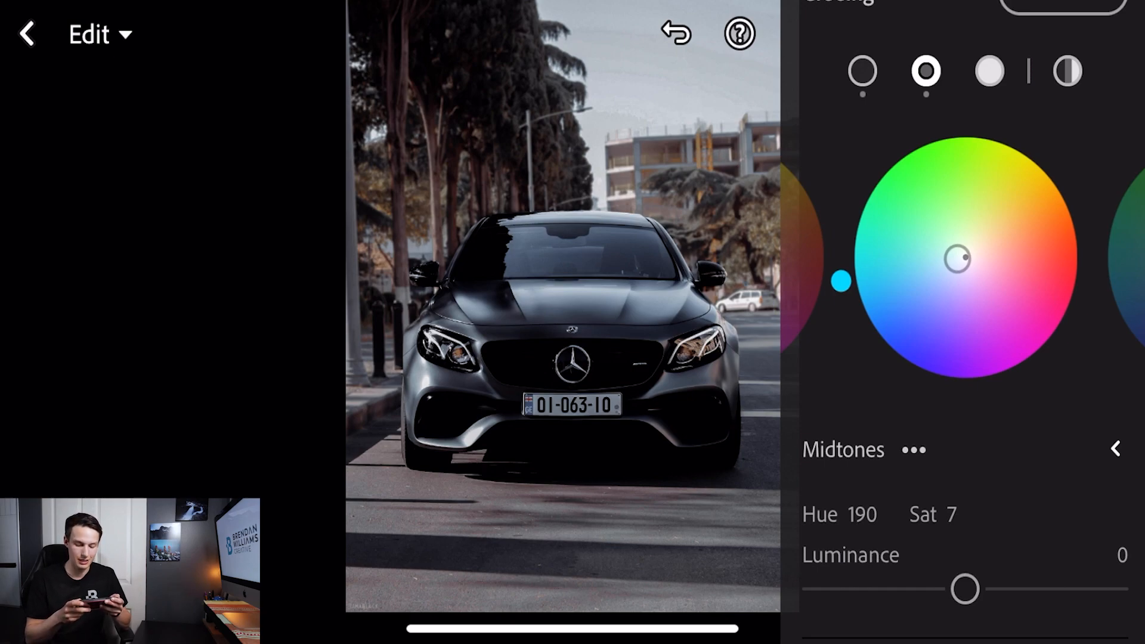
pyautogui.moveTo(964, 588); pyautogui.dragTo(1024, 588)
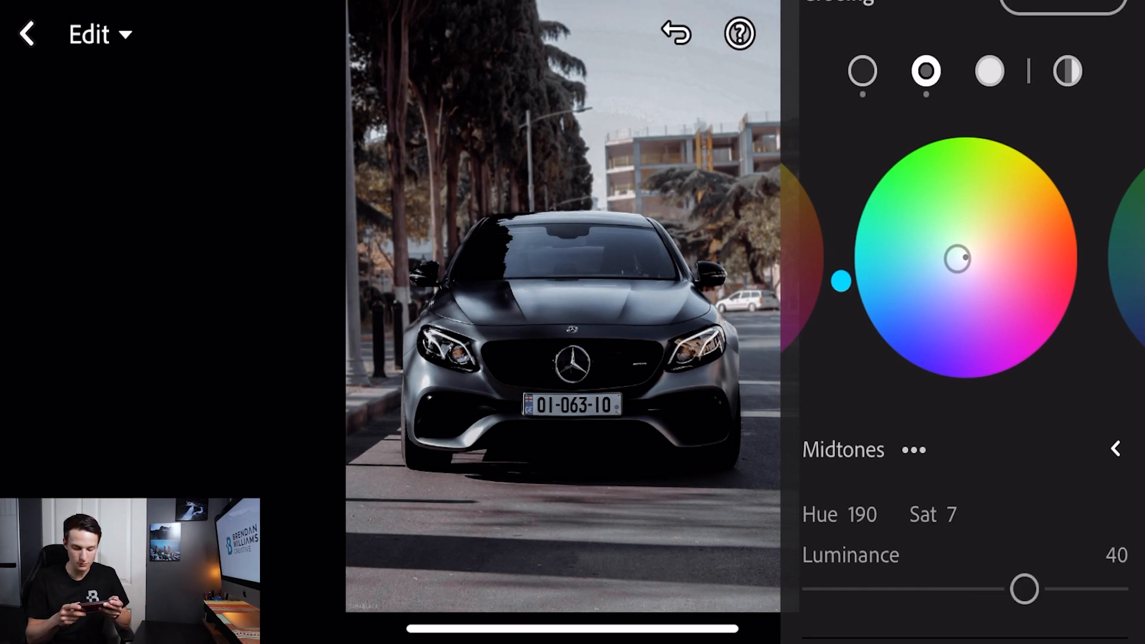
pyautogui.moveTo(1021, 588); pyautogui.dragTo(1039, 588)
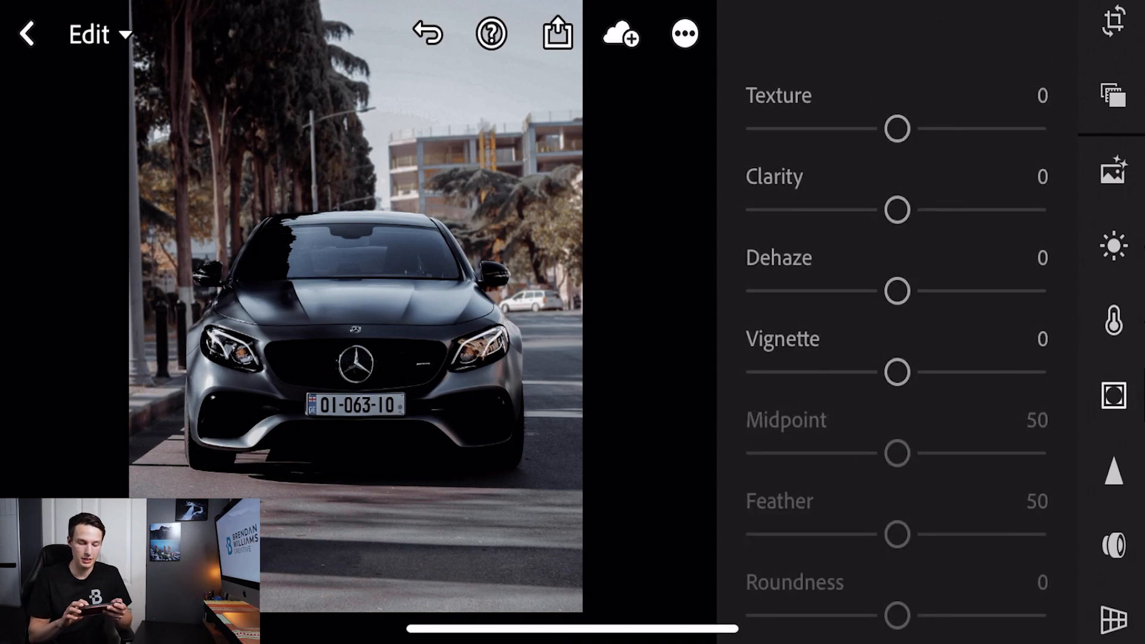
# Set Texture +10, Clarity +5 and Dehaze -10 in the Effects panel.
pyautogui.moveTo(897, 129); pyautogui.dragTo(911, 128)
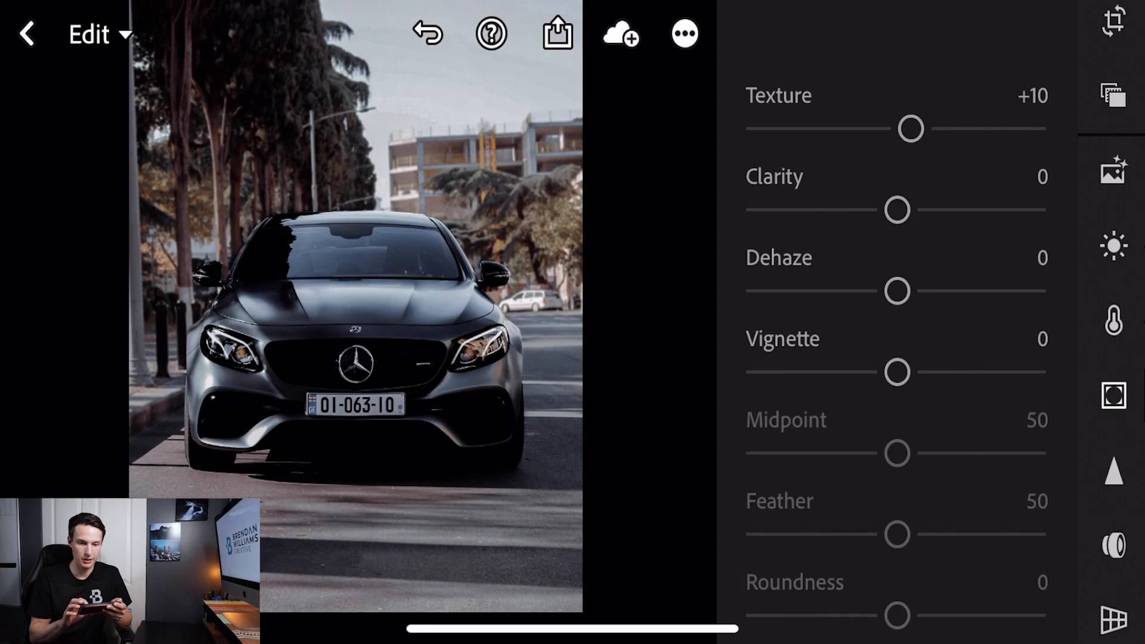
pyautogui.moveTo(896, 209); pyautogui.dragTo(903, 209)
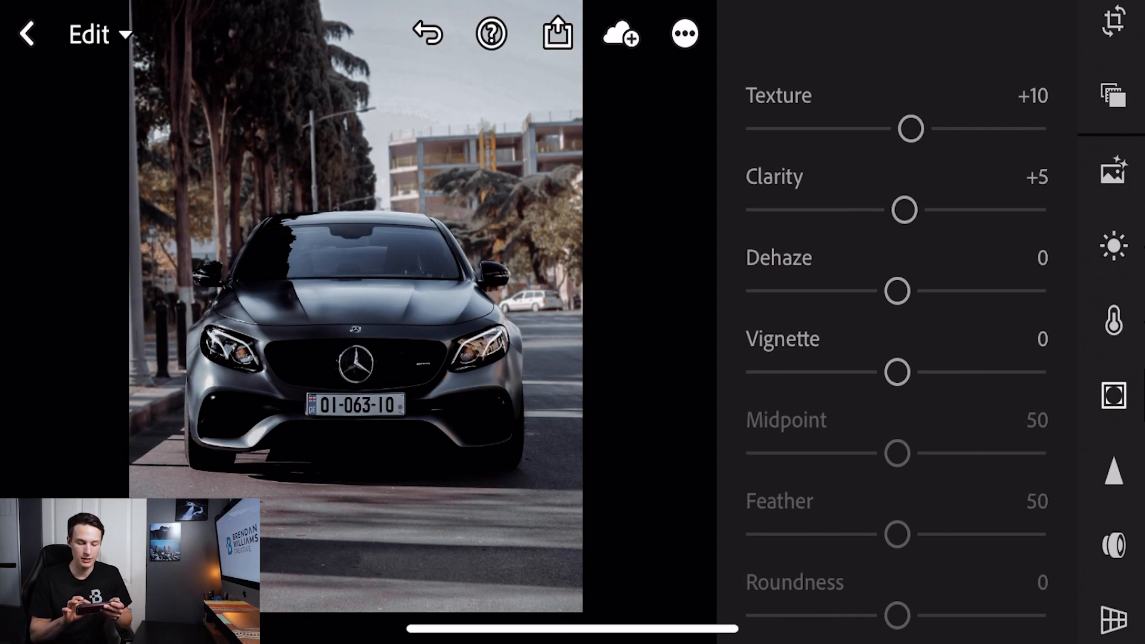
pyautogui.moveTo(897, 290); pyautogui.dragTo(883, 290)
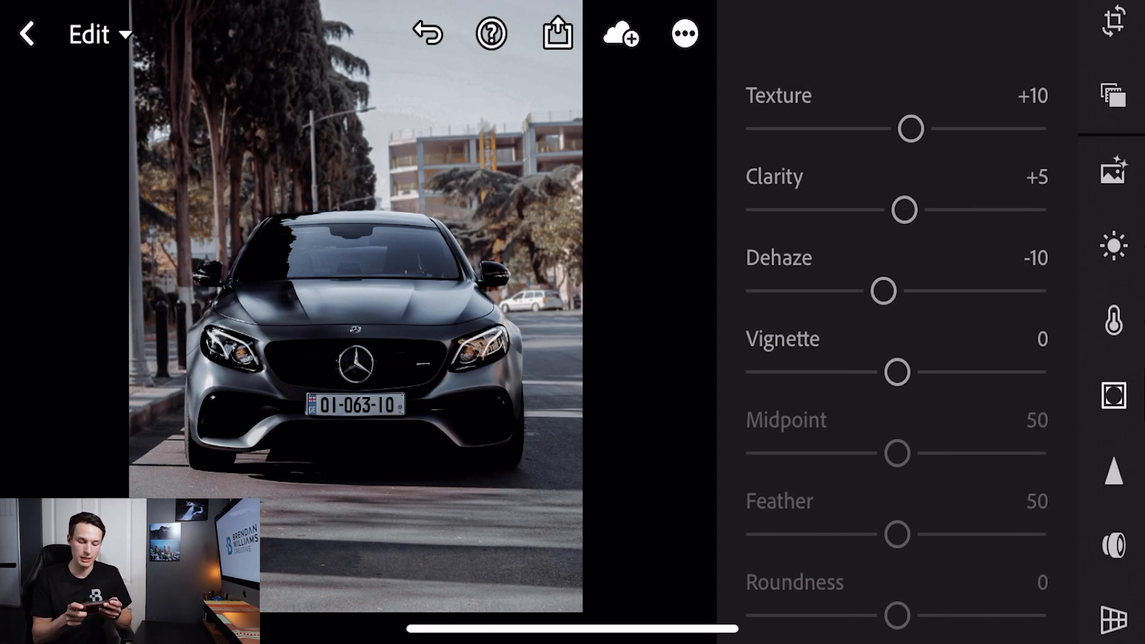
pyautogui.moveTo(896, 372); pyautogui.dragTo(881, 372)
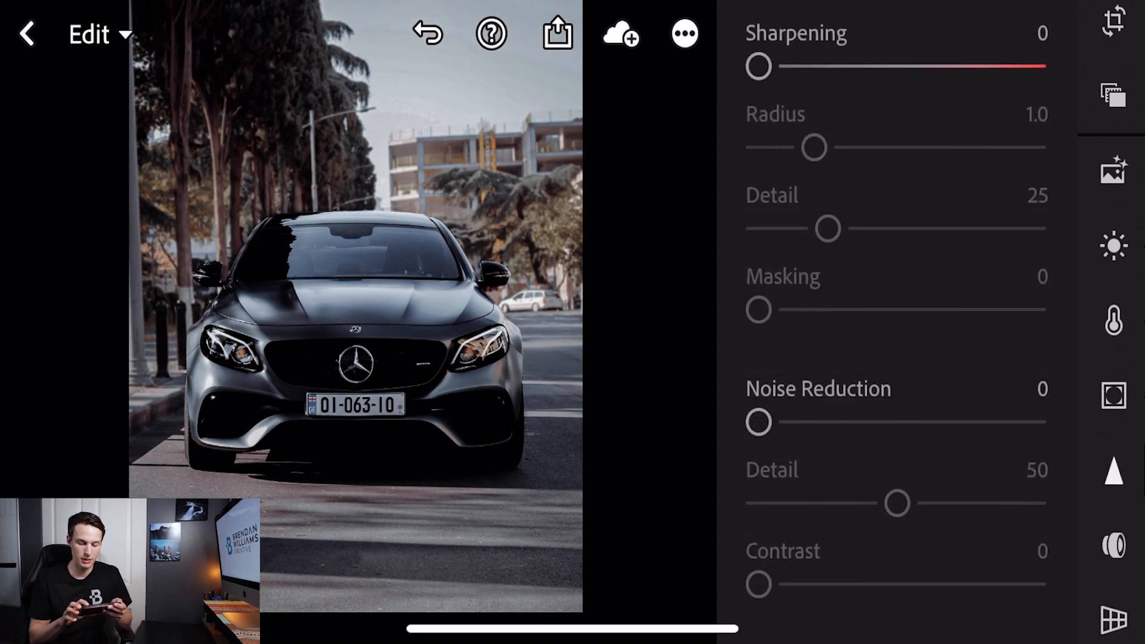
# Nudge the Sharpening slider in the Detail panel.
pyautogui.moveTo(758, 66); pyautogui.dragTo(779, 66)
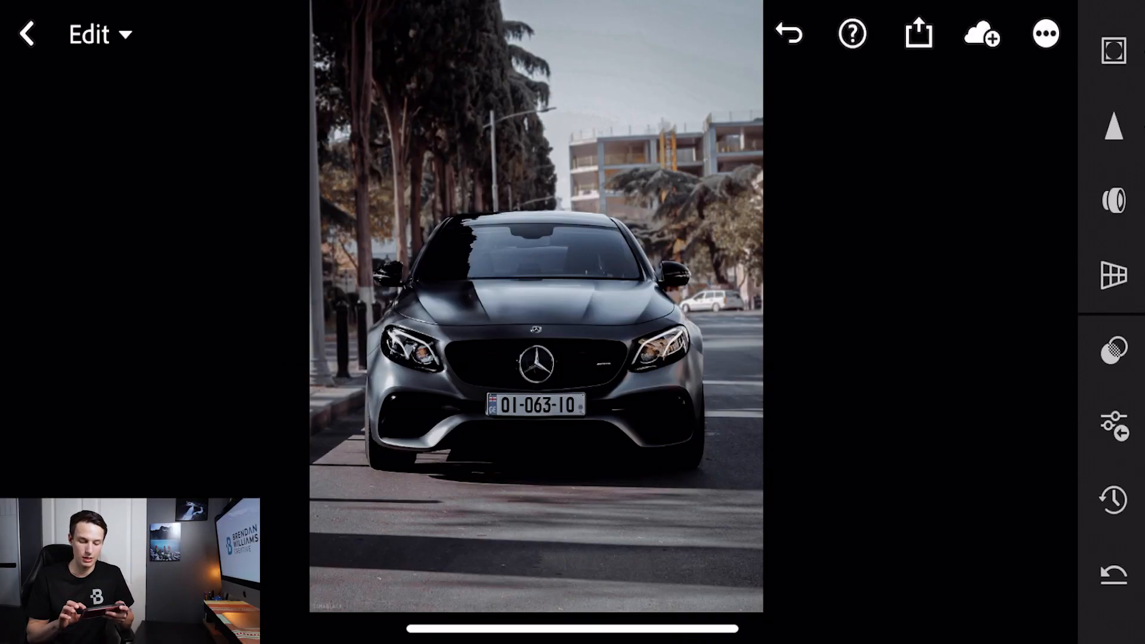
# Create the 'Black Tones' preset inside a newly made 'Black Presets' group.
pyautogui.click(1116, 352)
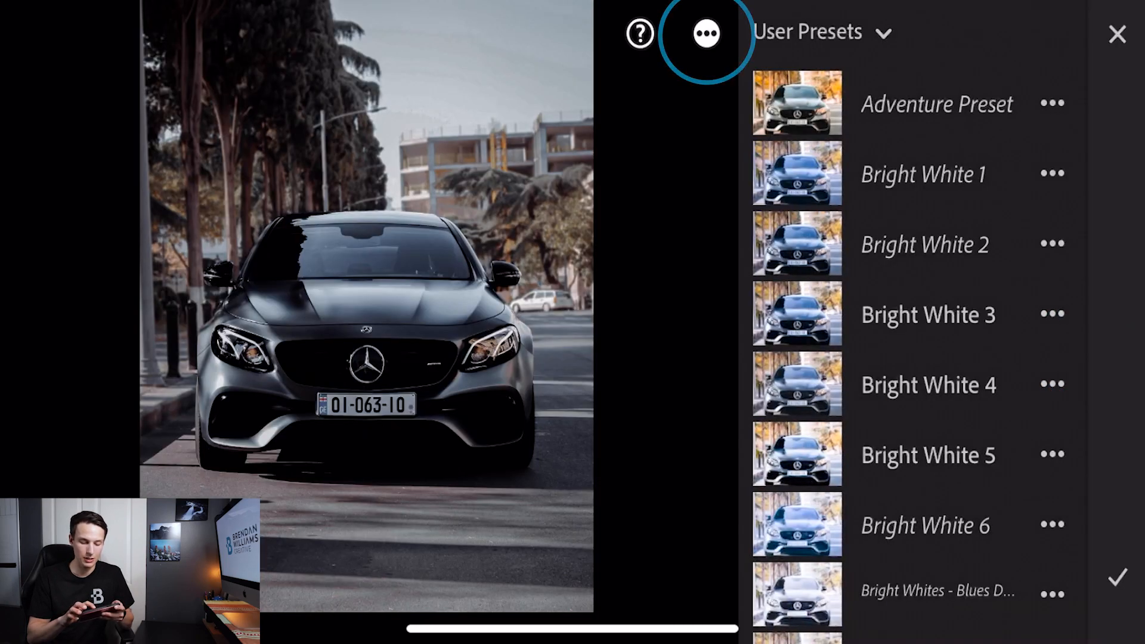
pyautogui.click(706, 33)
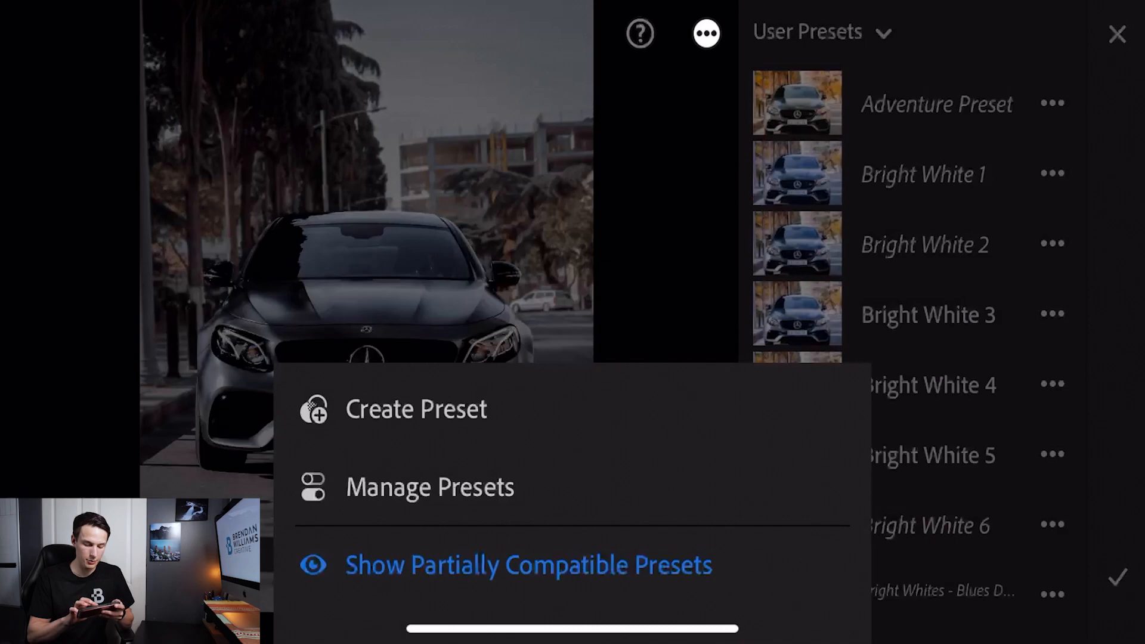
pyautogui.click(409, 408)
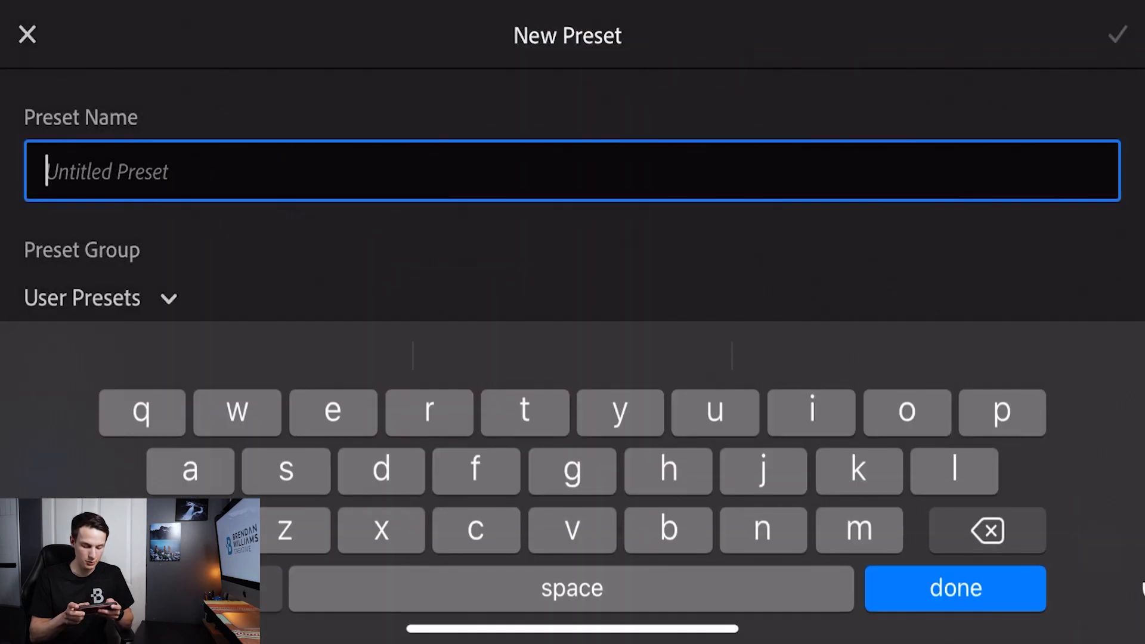
pyautogui.write('Black Tones')
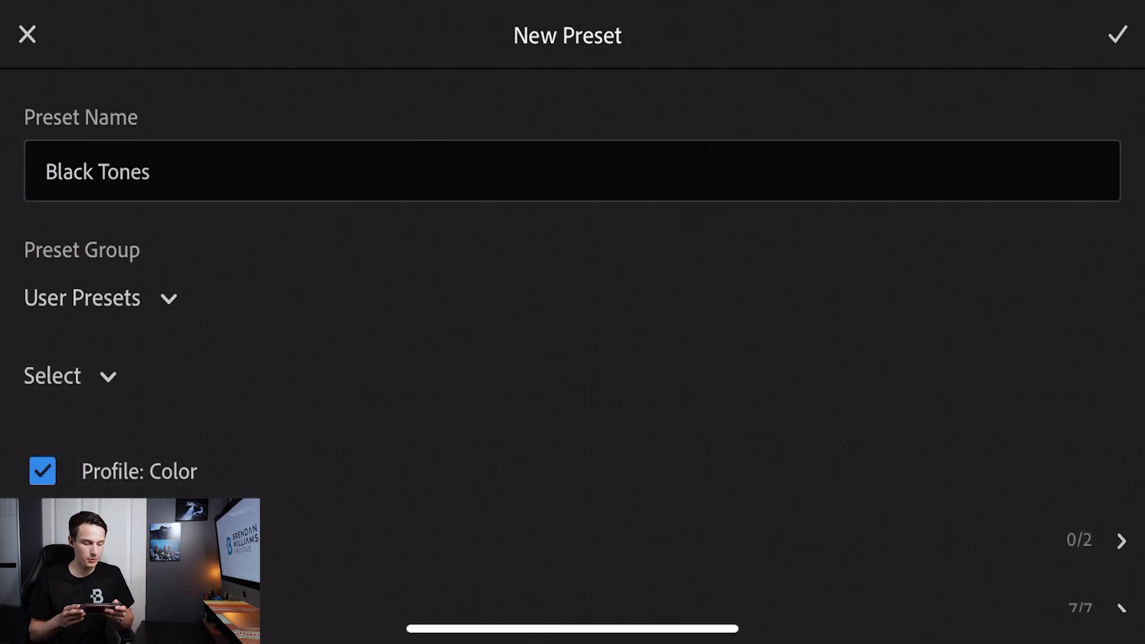
pyautogui.click(82, 297)
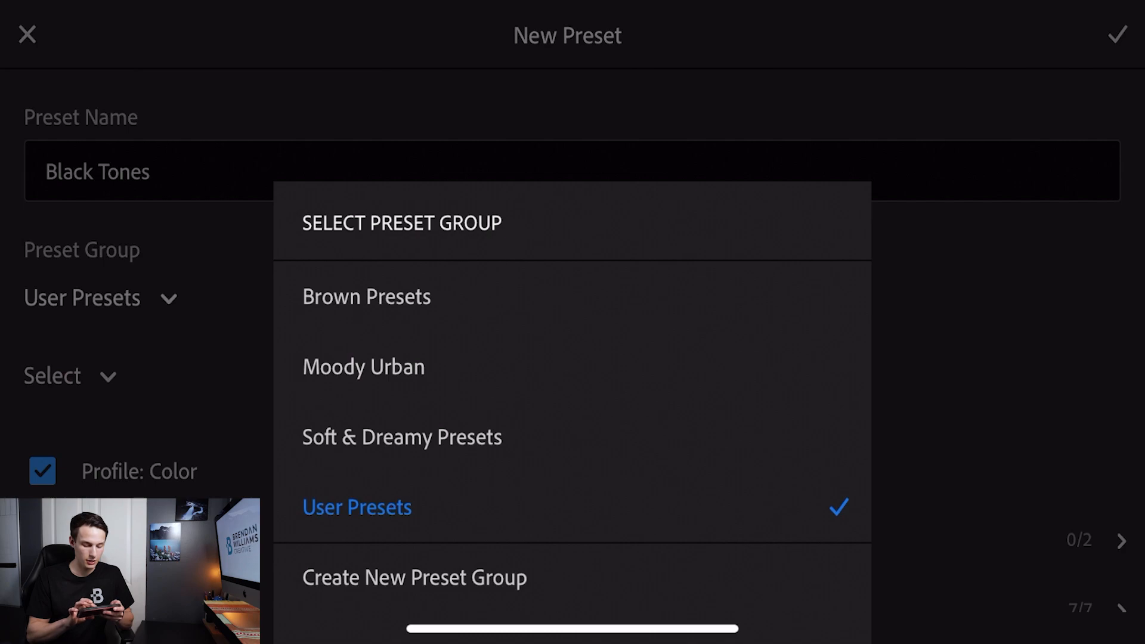
pyautogui.click(413, 577)
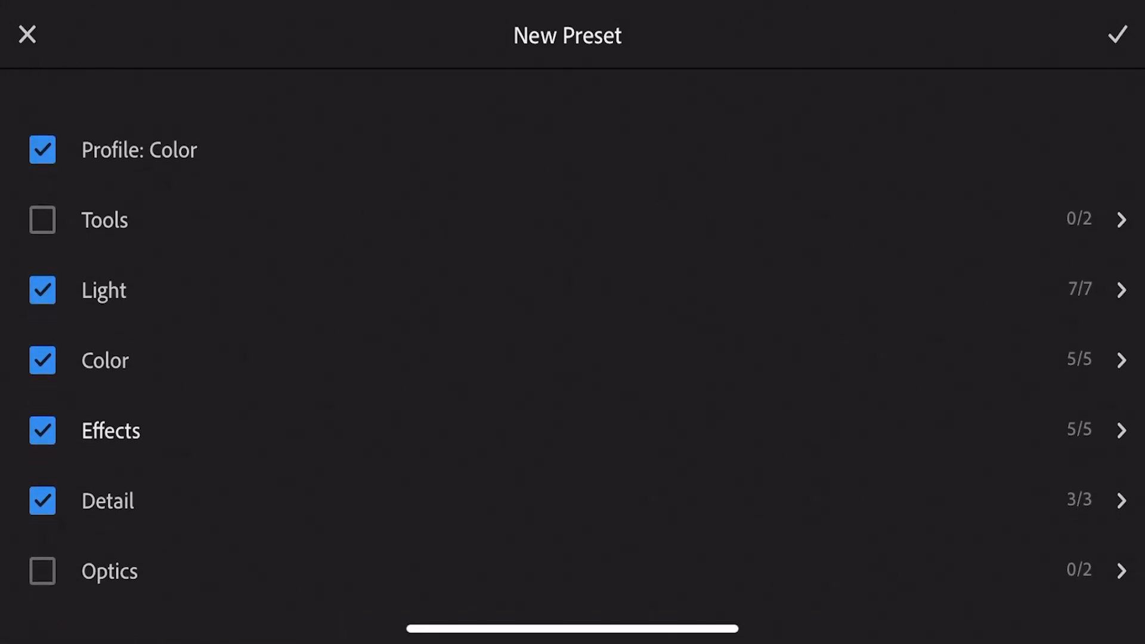
pyautogui.scroll(-3)
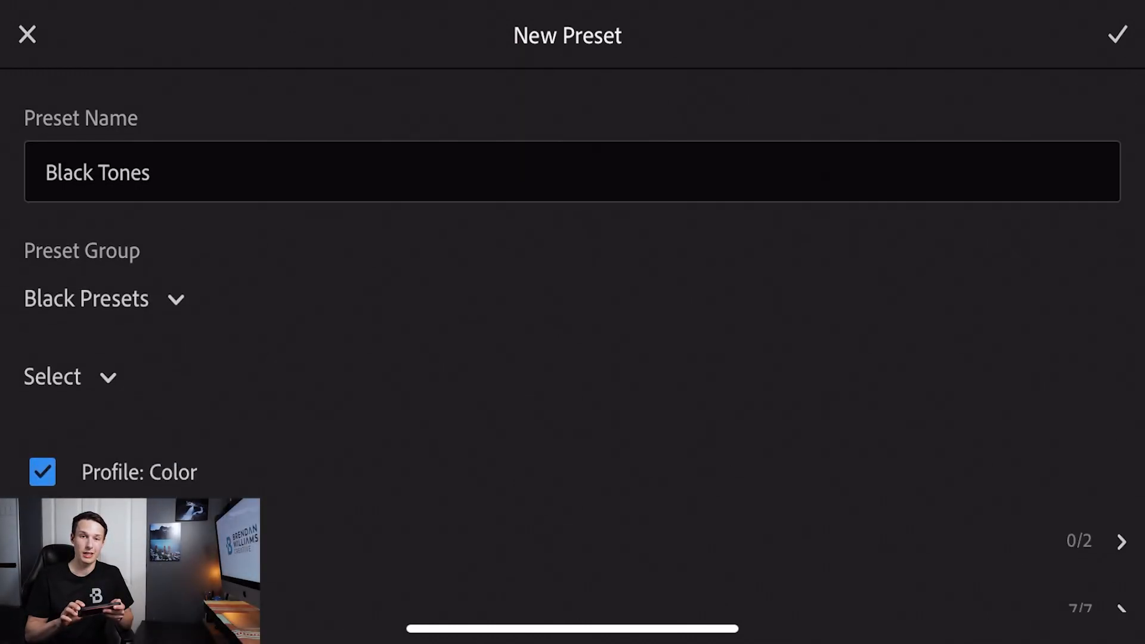
pyautogui.click(1115, 32)
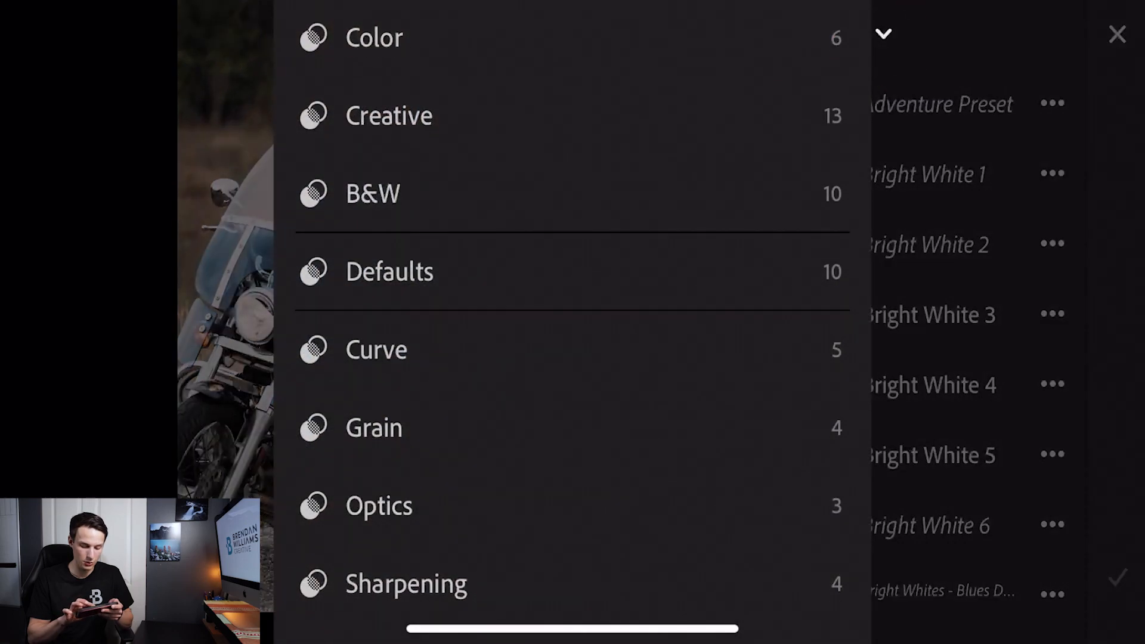
# Apply the Black Tones preset from Black Presets to the motorcycle photo and confirm it.
pyautogui.scroll(-3)
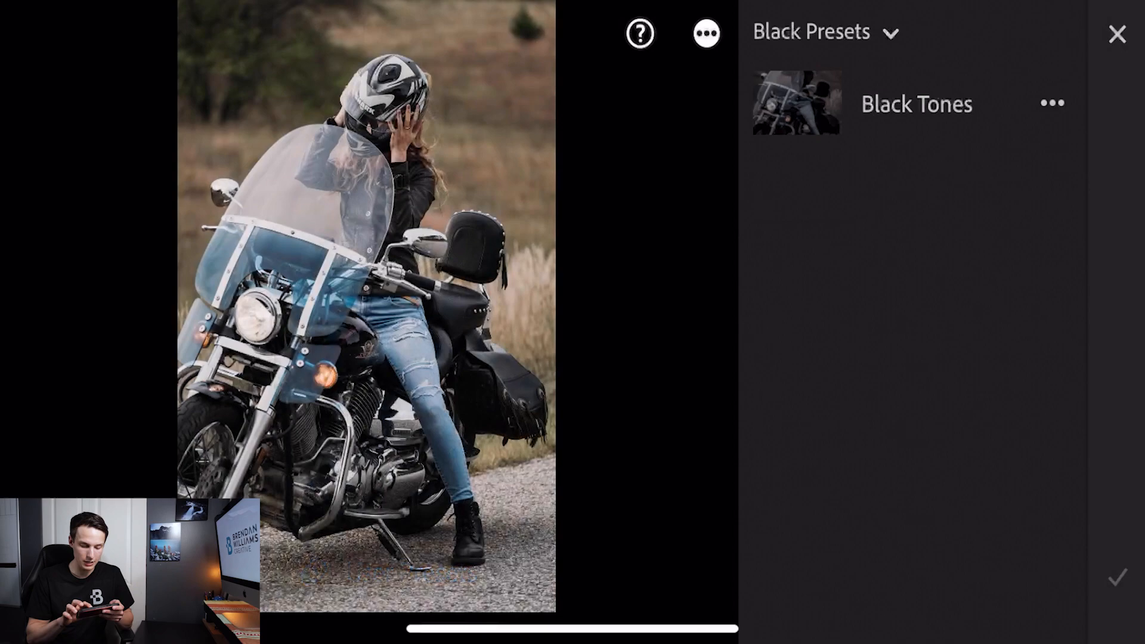
pyautogui.click(917, 104)
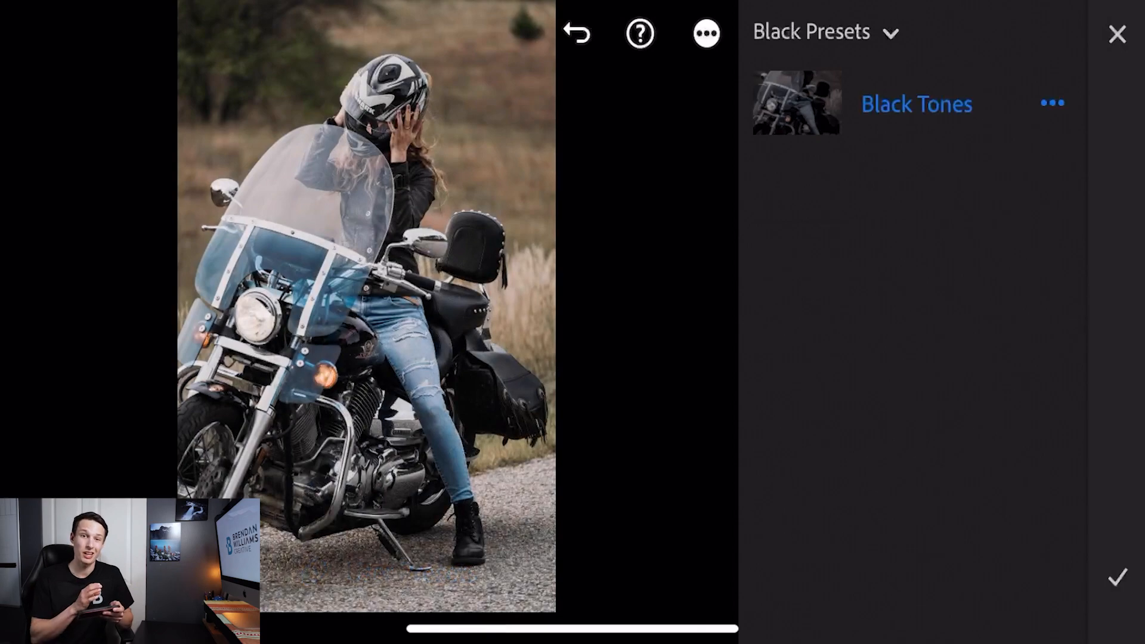
pyautogui.click(797, 101)
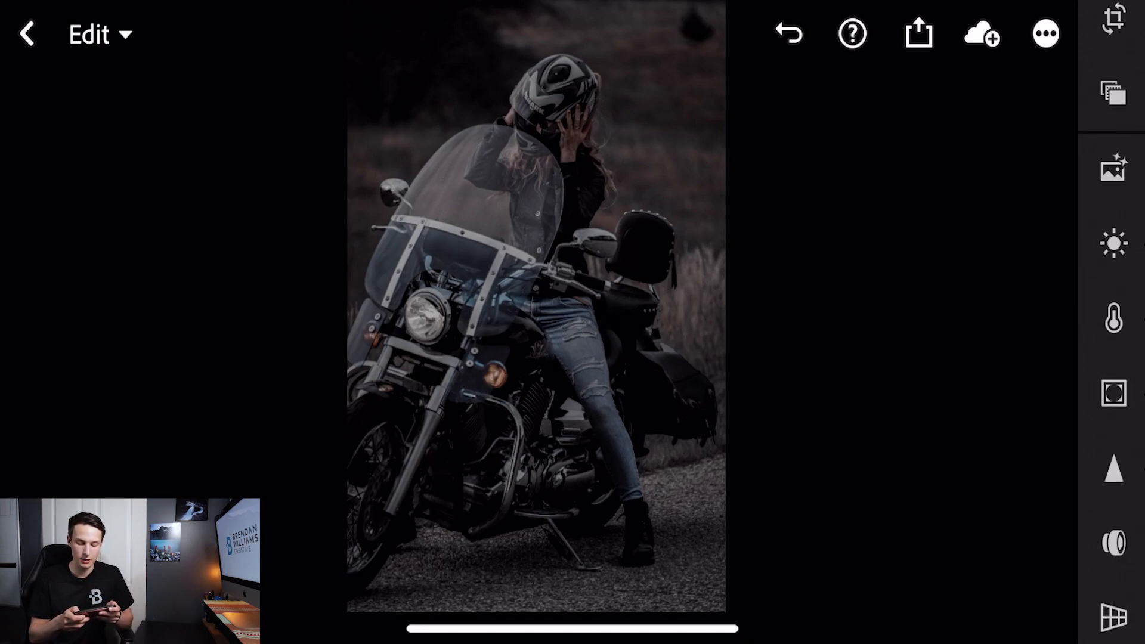
# Raise the motorcycle photo's exposure to +0.40.
pyautogui.click(1111, 244)
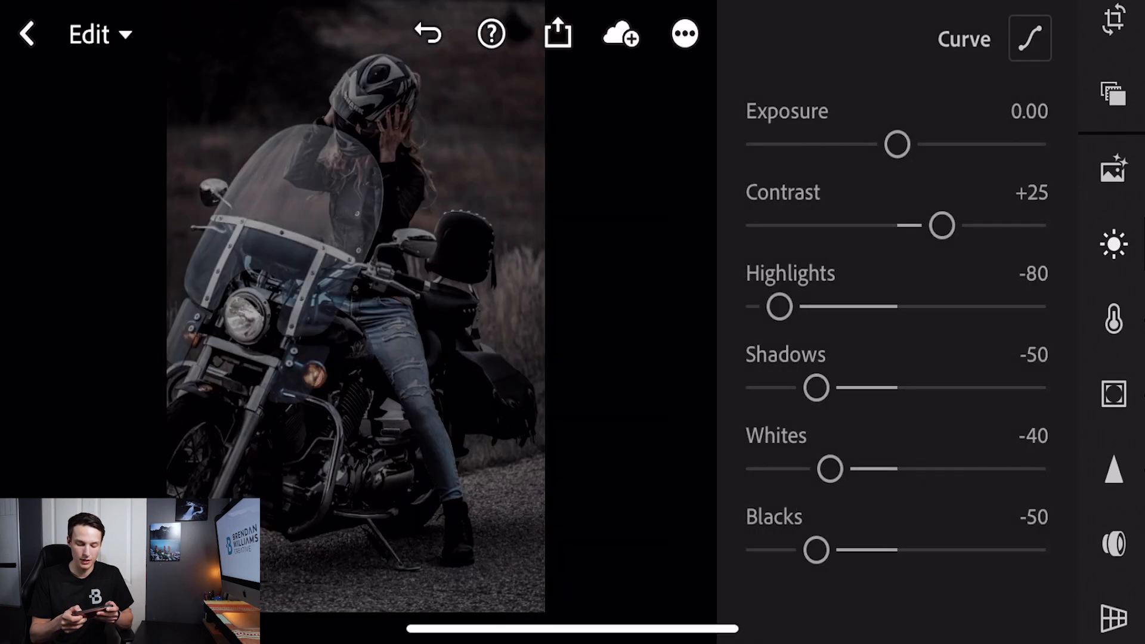
pyautogui.moveTo(897, 144); pyautogui.dragTo(911, 145)
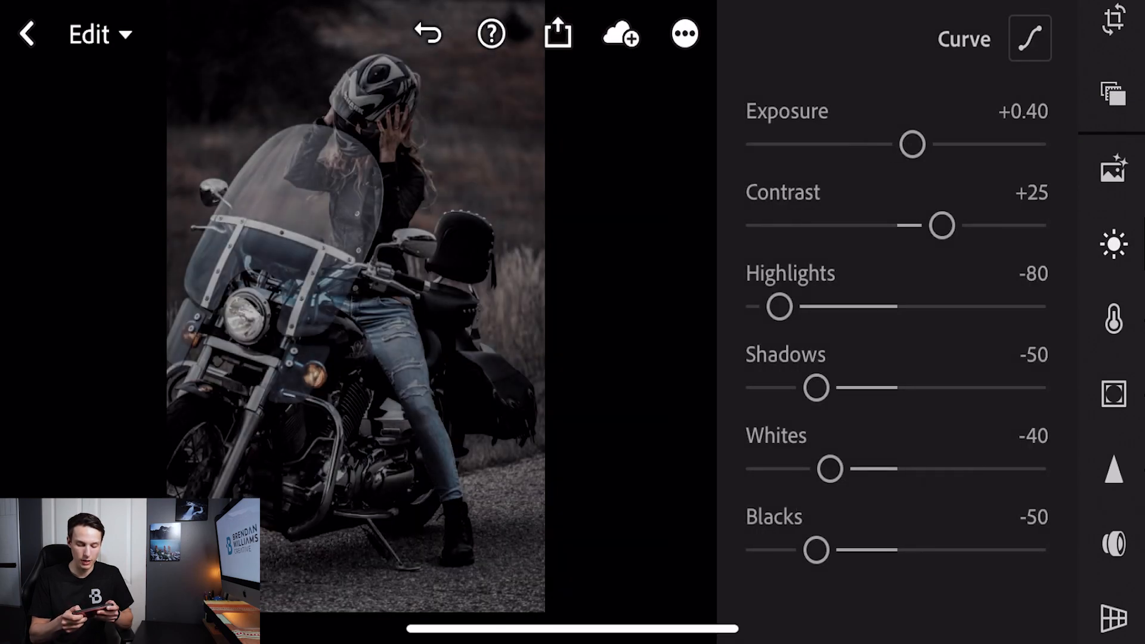
pyautogui.moveTo(912, 144); pyautogui.dragTo(918, 144)
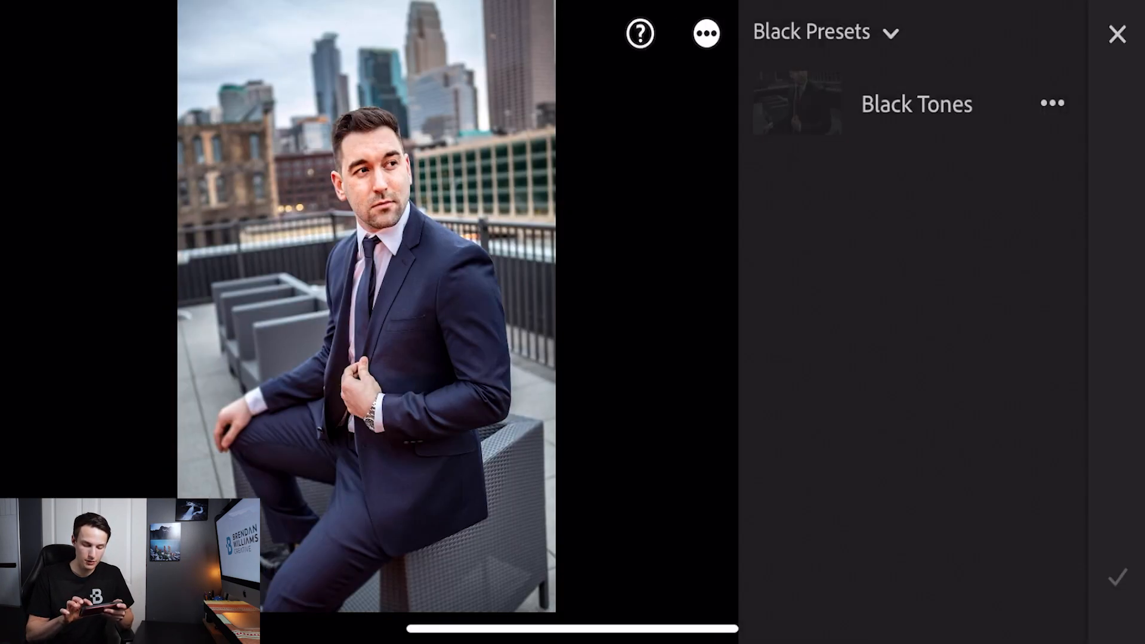
# Apply and confirm the Black Tones preset on the in-car driver portrait.
pyautogui.click(917, 103)
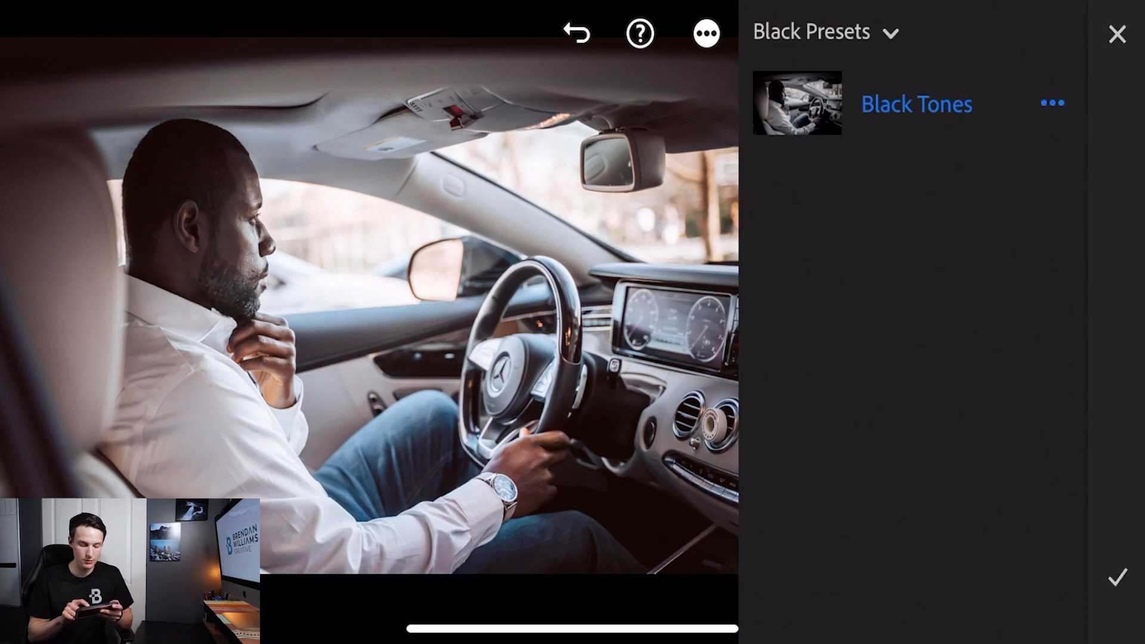
pyautogui.click(1117, 31)
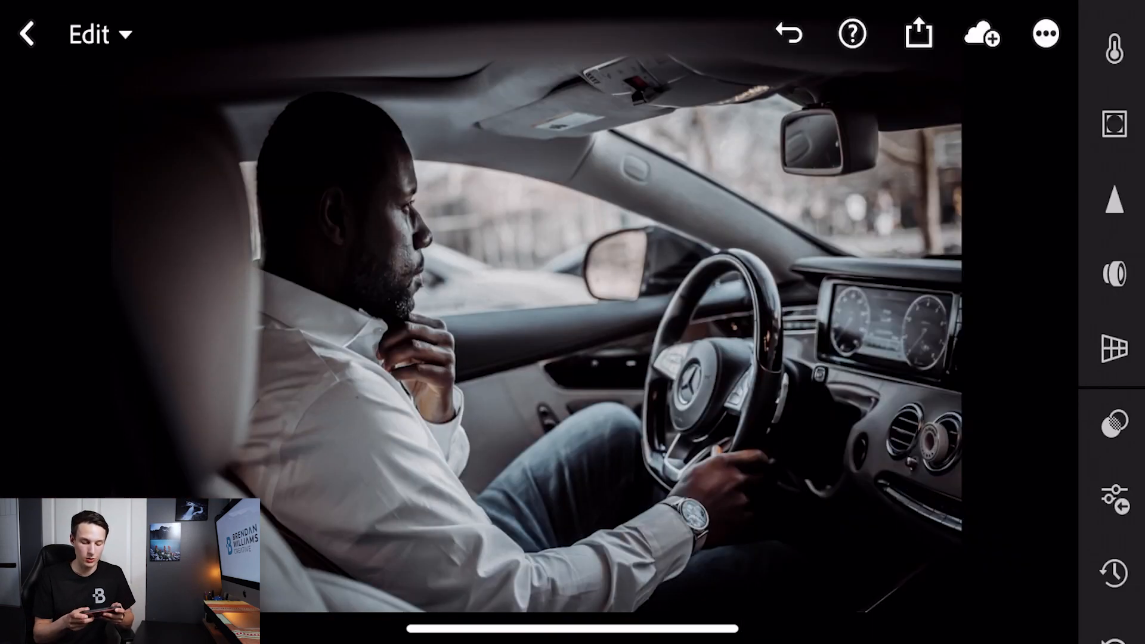